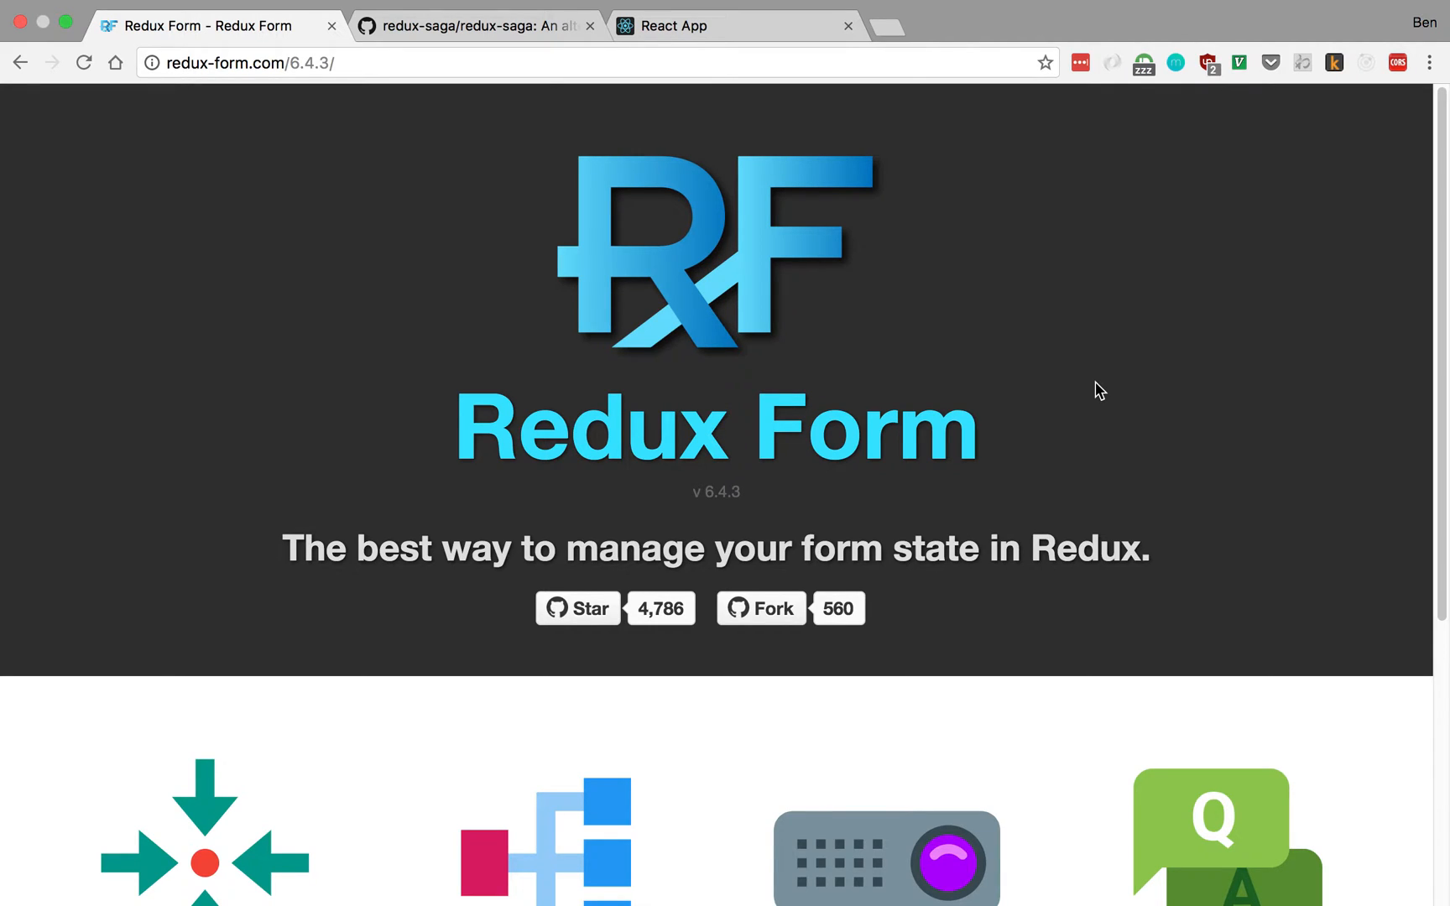
mouse_move(481, 51)
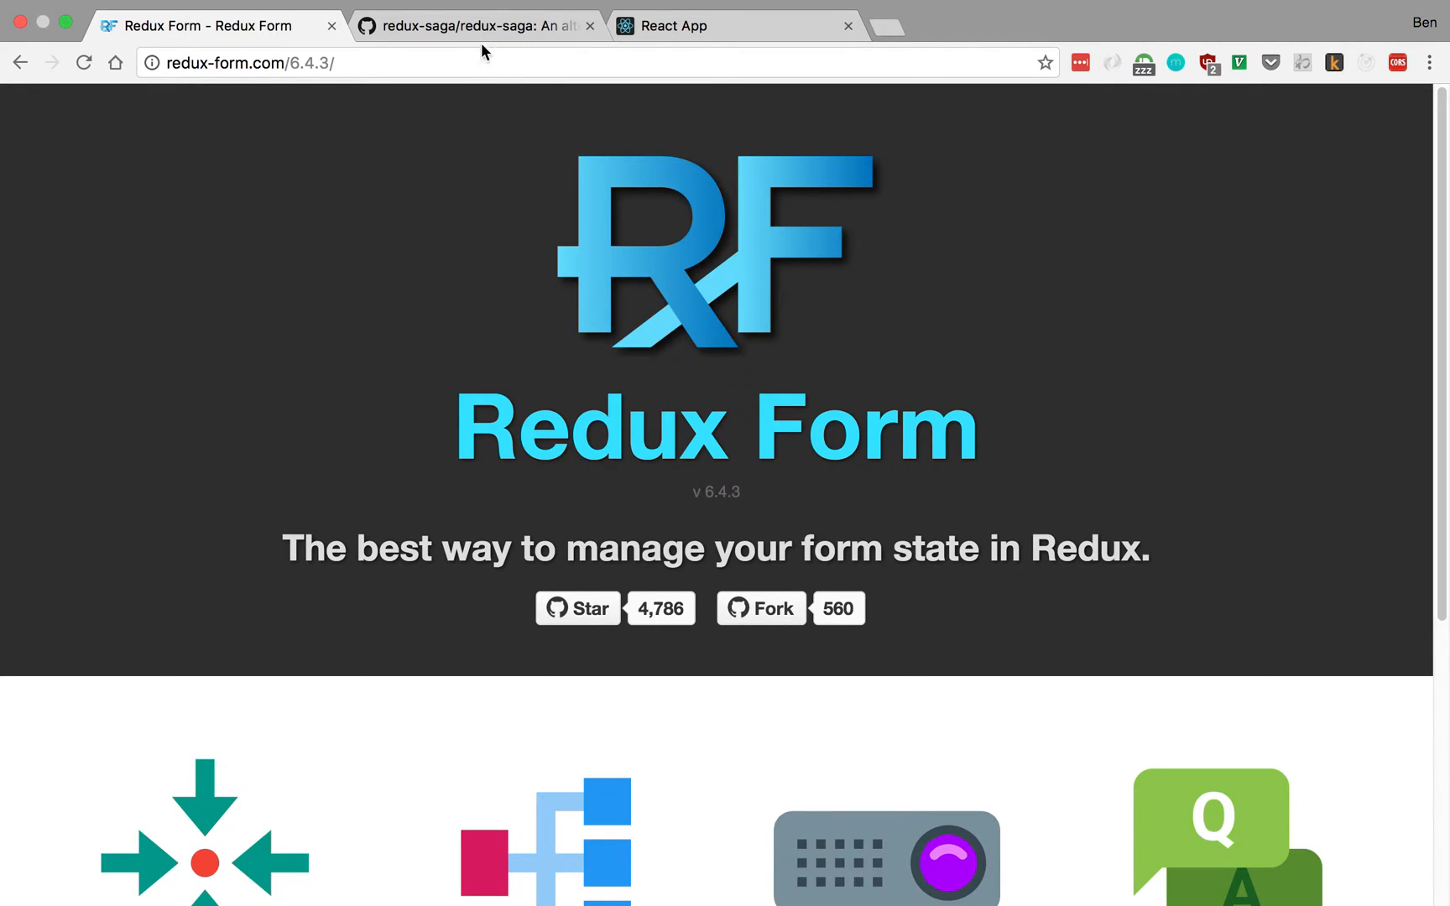
Step: Switch to the redux-saga/redux-saga GitHub repository tab
left_click(474, 25)
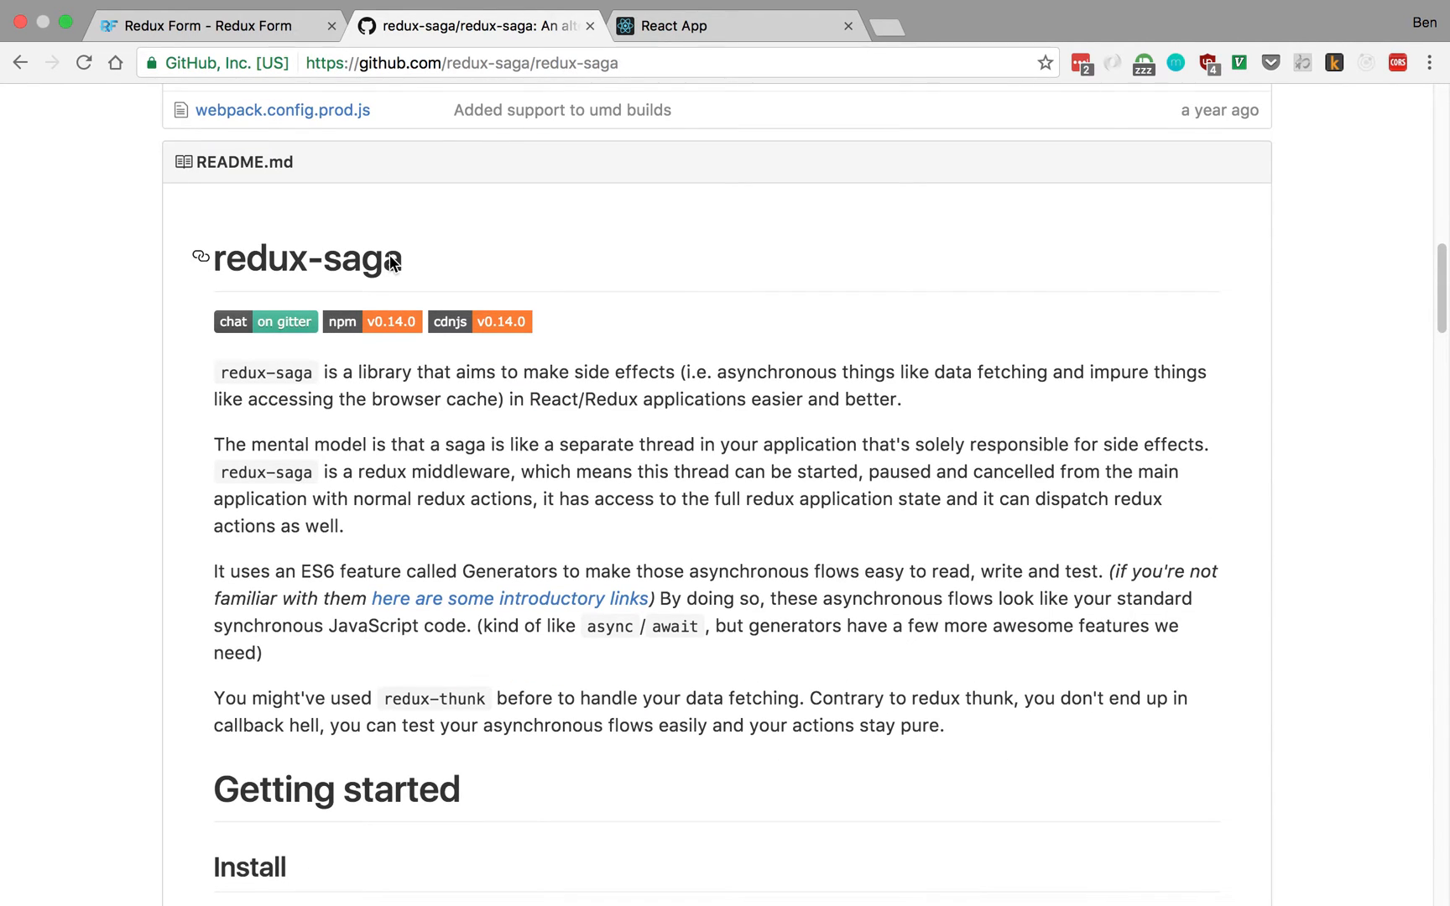
Step: Scroll the redux-saga README down to the Getting started npm install command
scroll("down", 3)
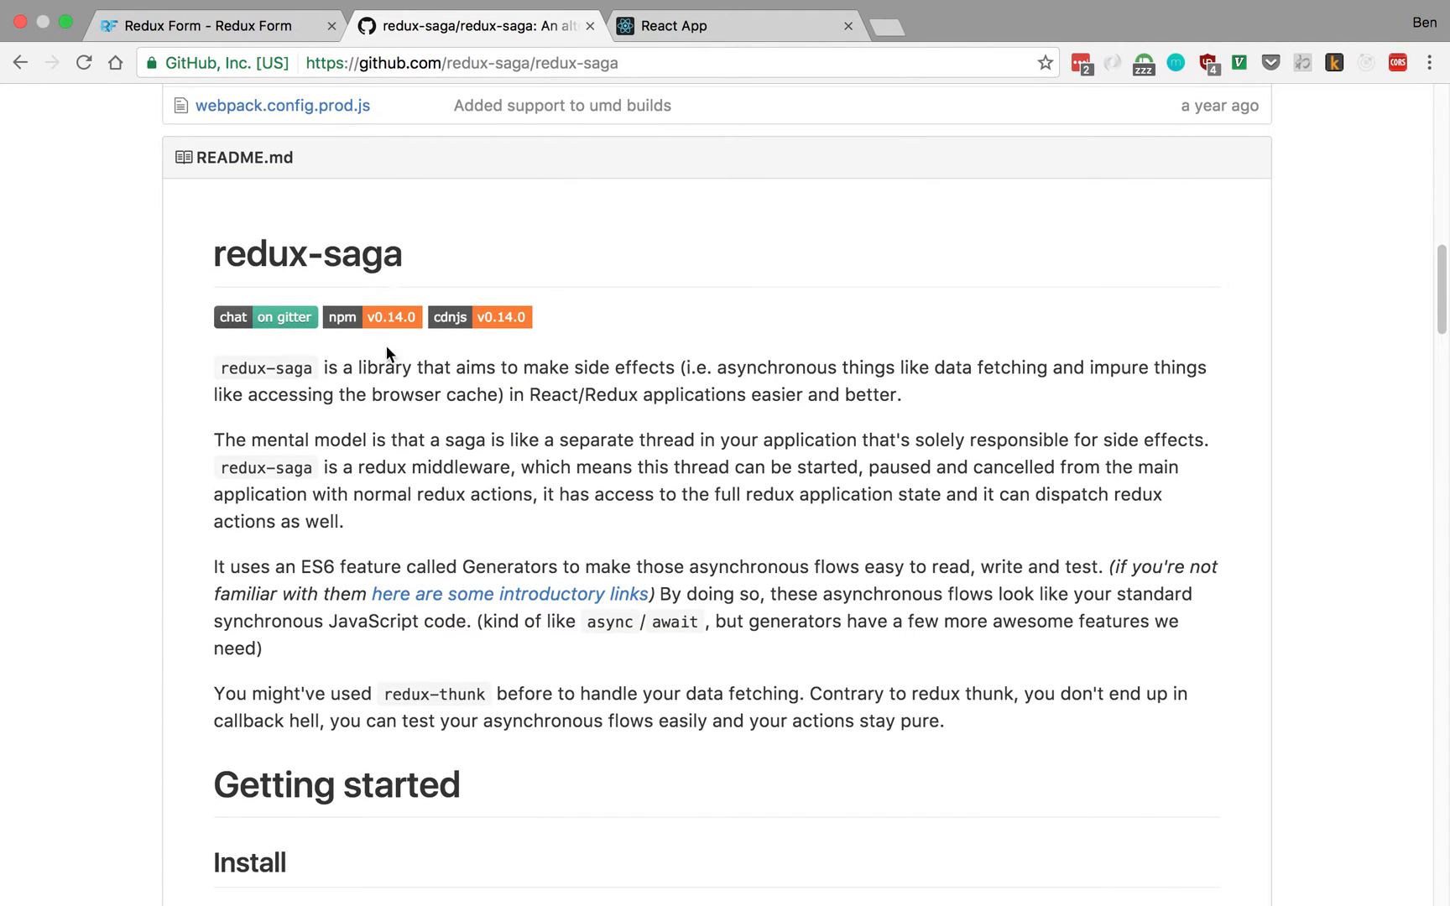
scroll("down", 3)
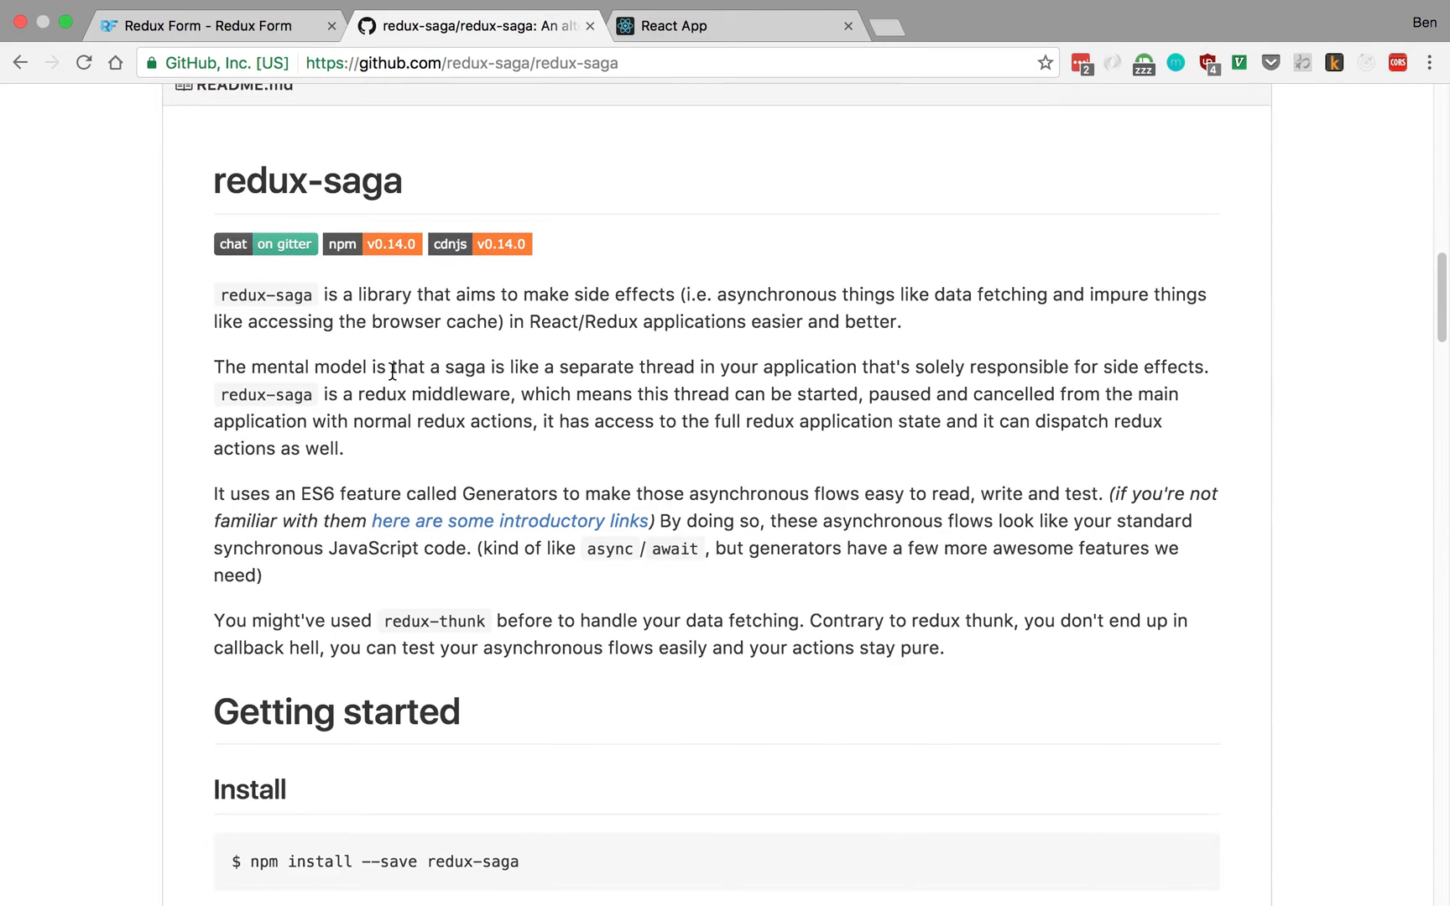
scroll("down", 3)
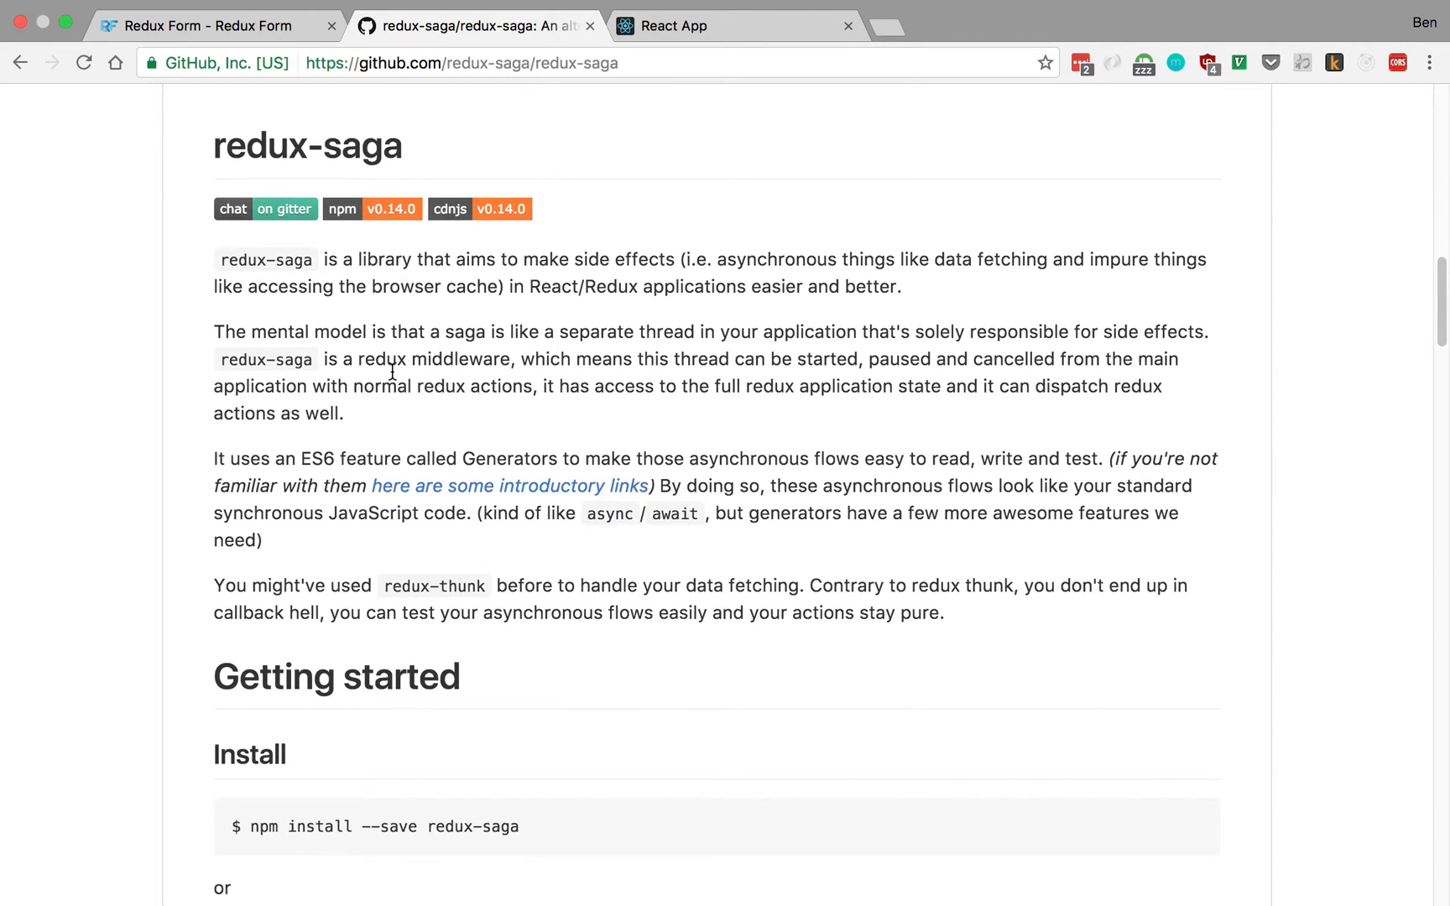
scroll("down", 3)
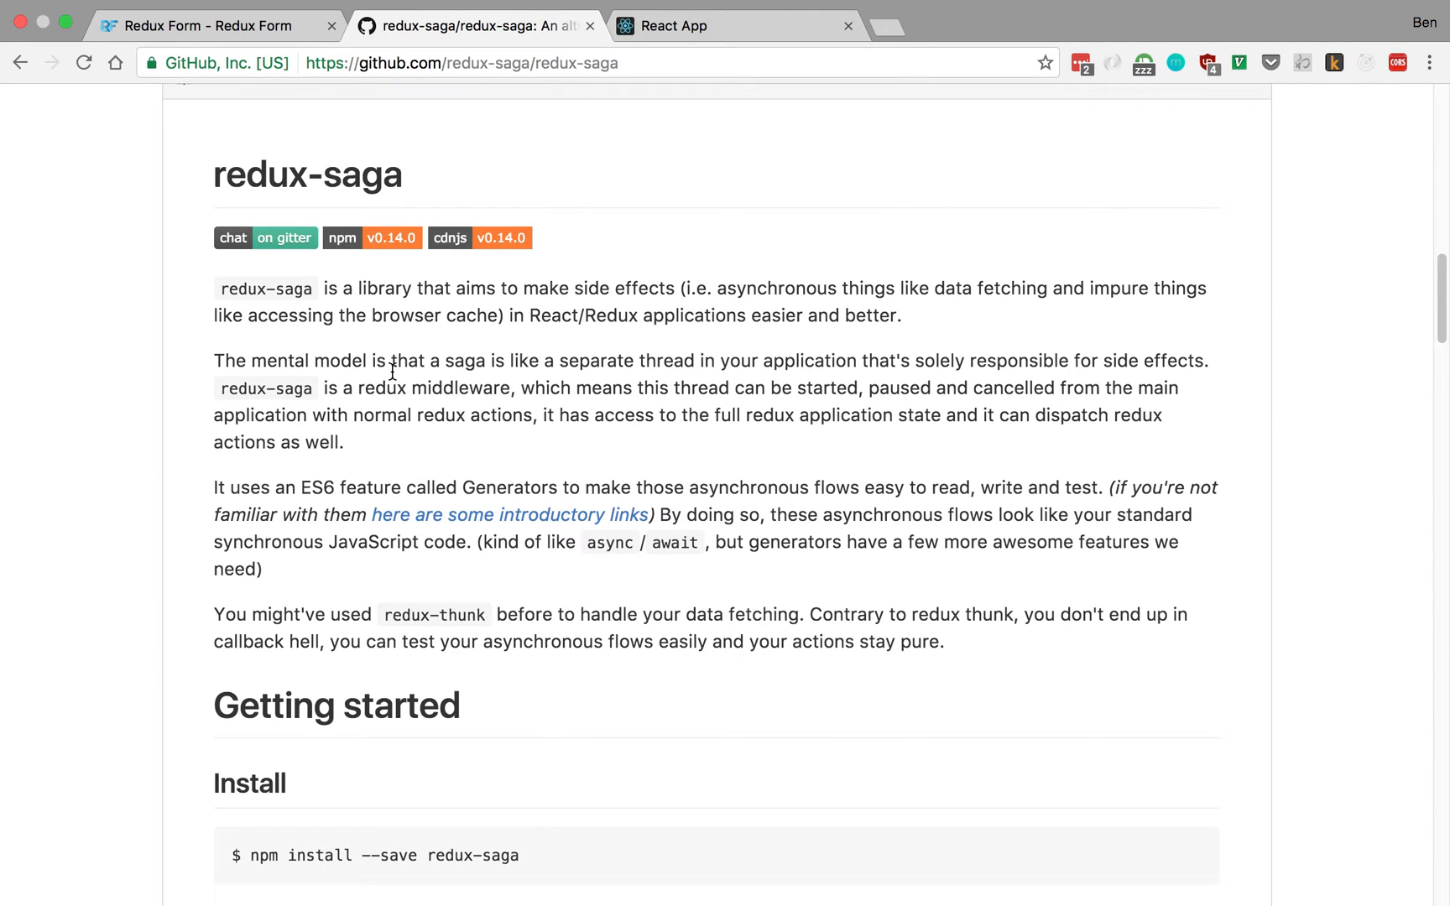
mouse_move(619, 762)
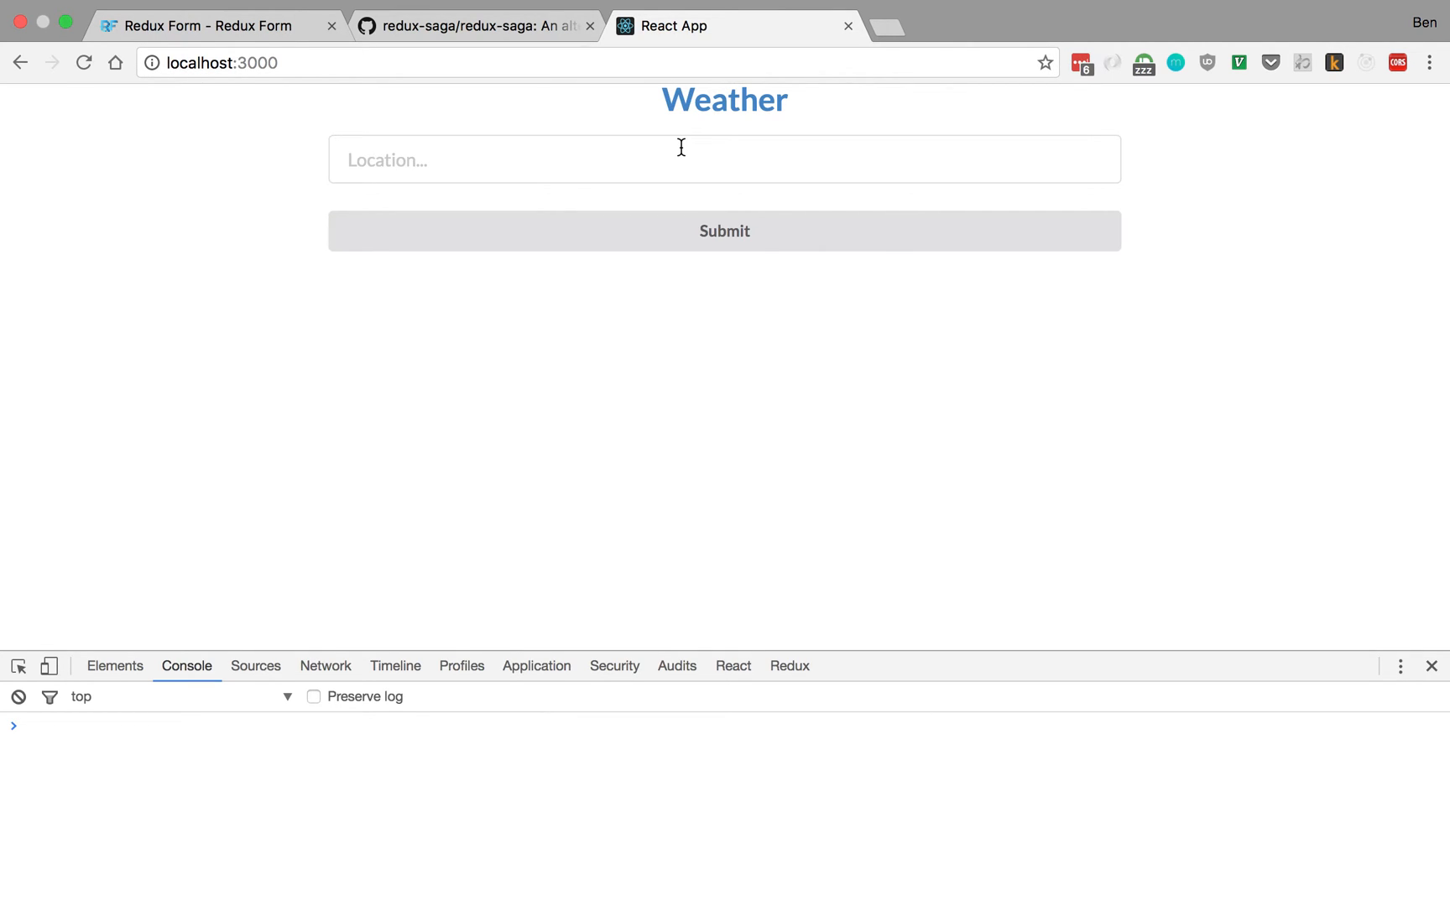
Step: Submit 'new york' as the Location to show the New York, NY forecast
left_click(724, 158)
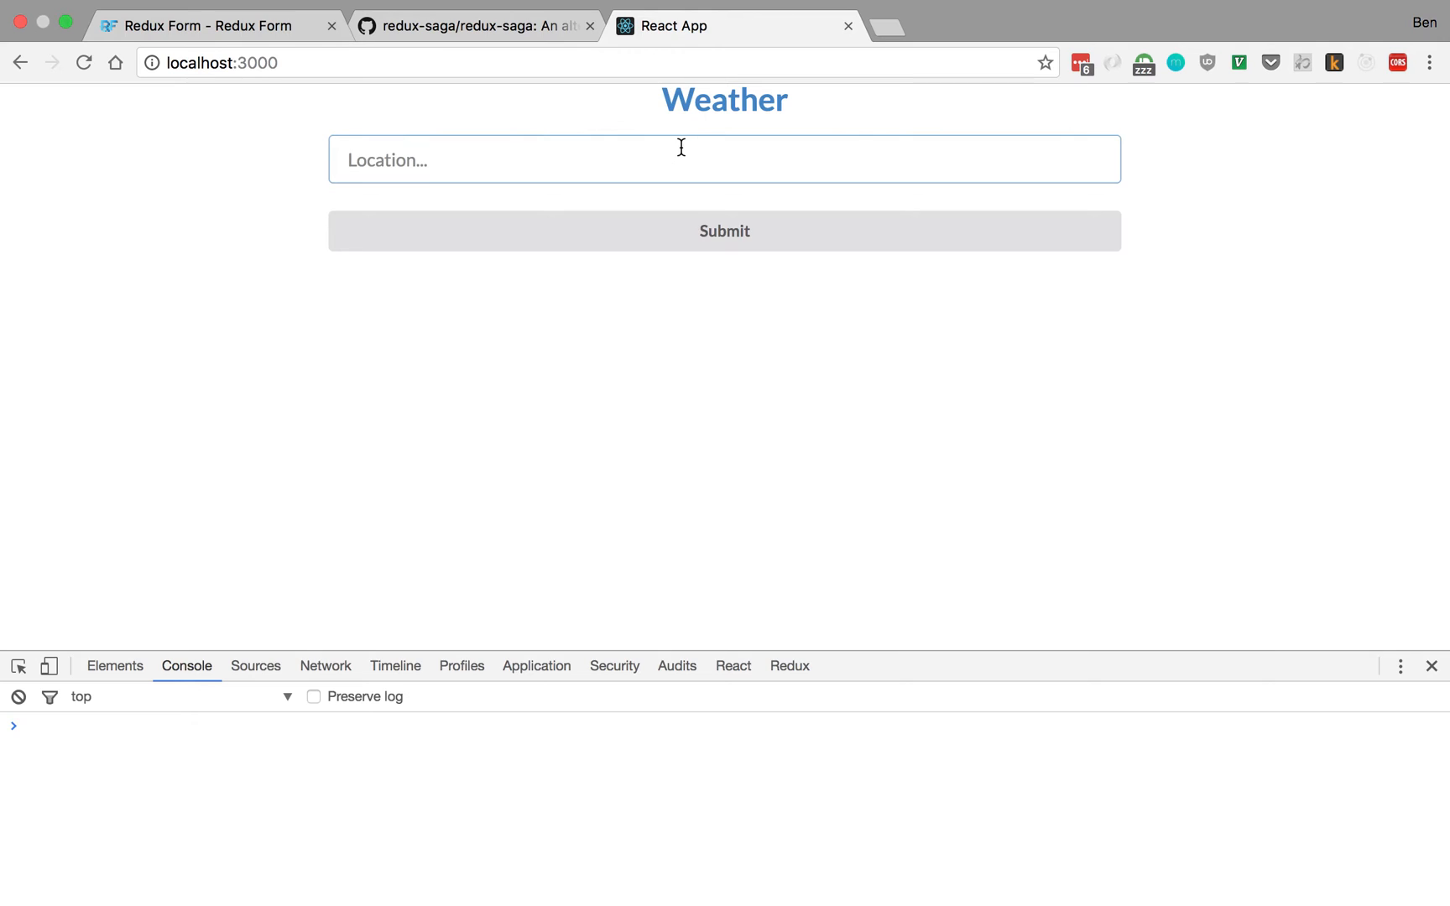
type("new york")
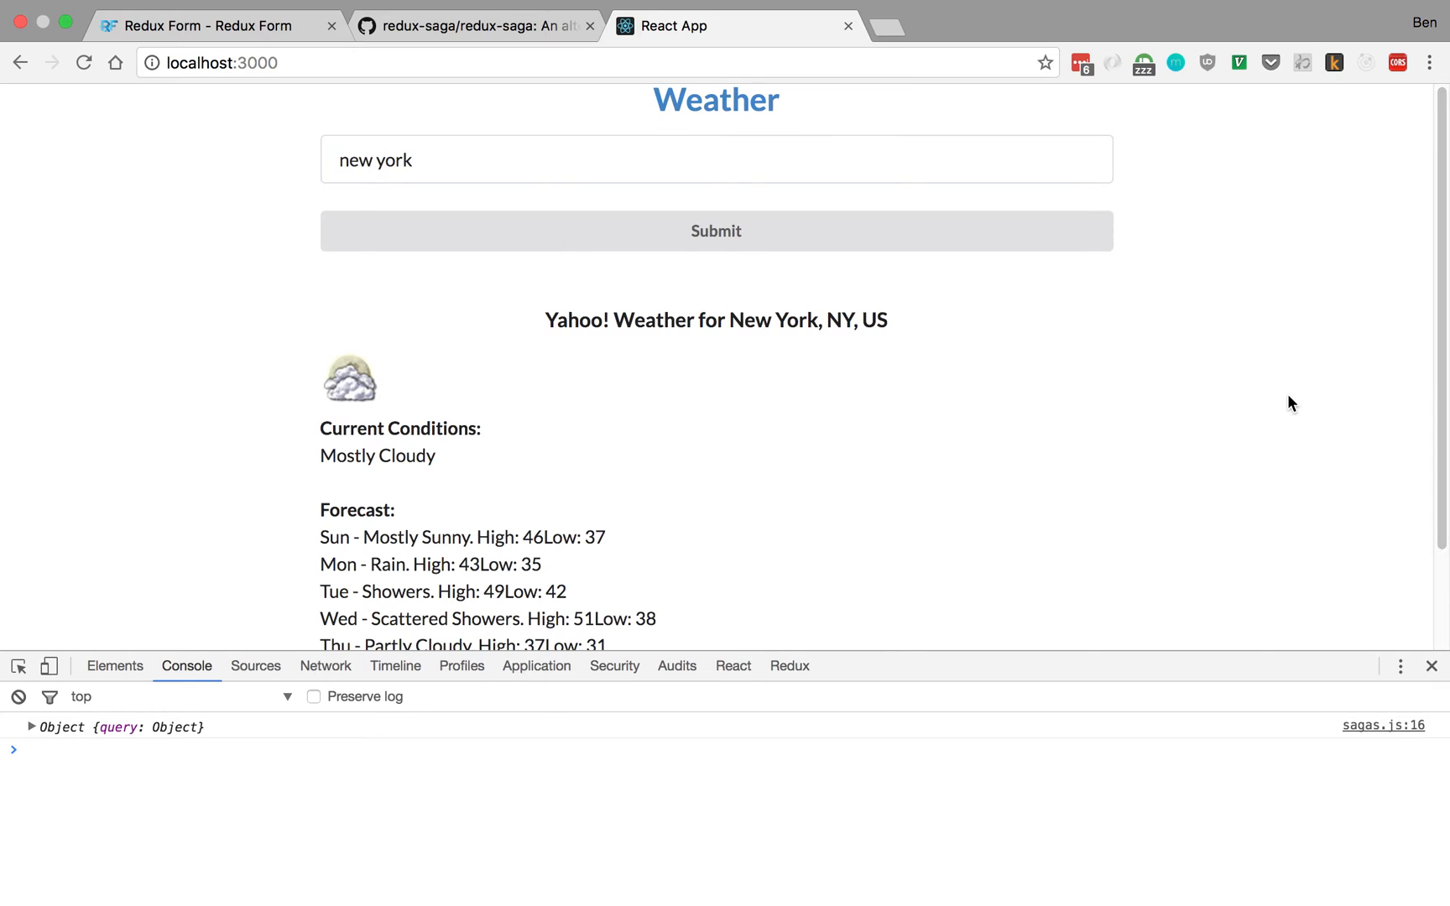
scroll("down", 3)
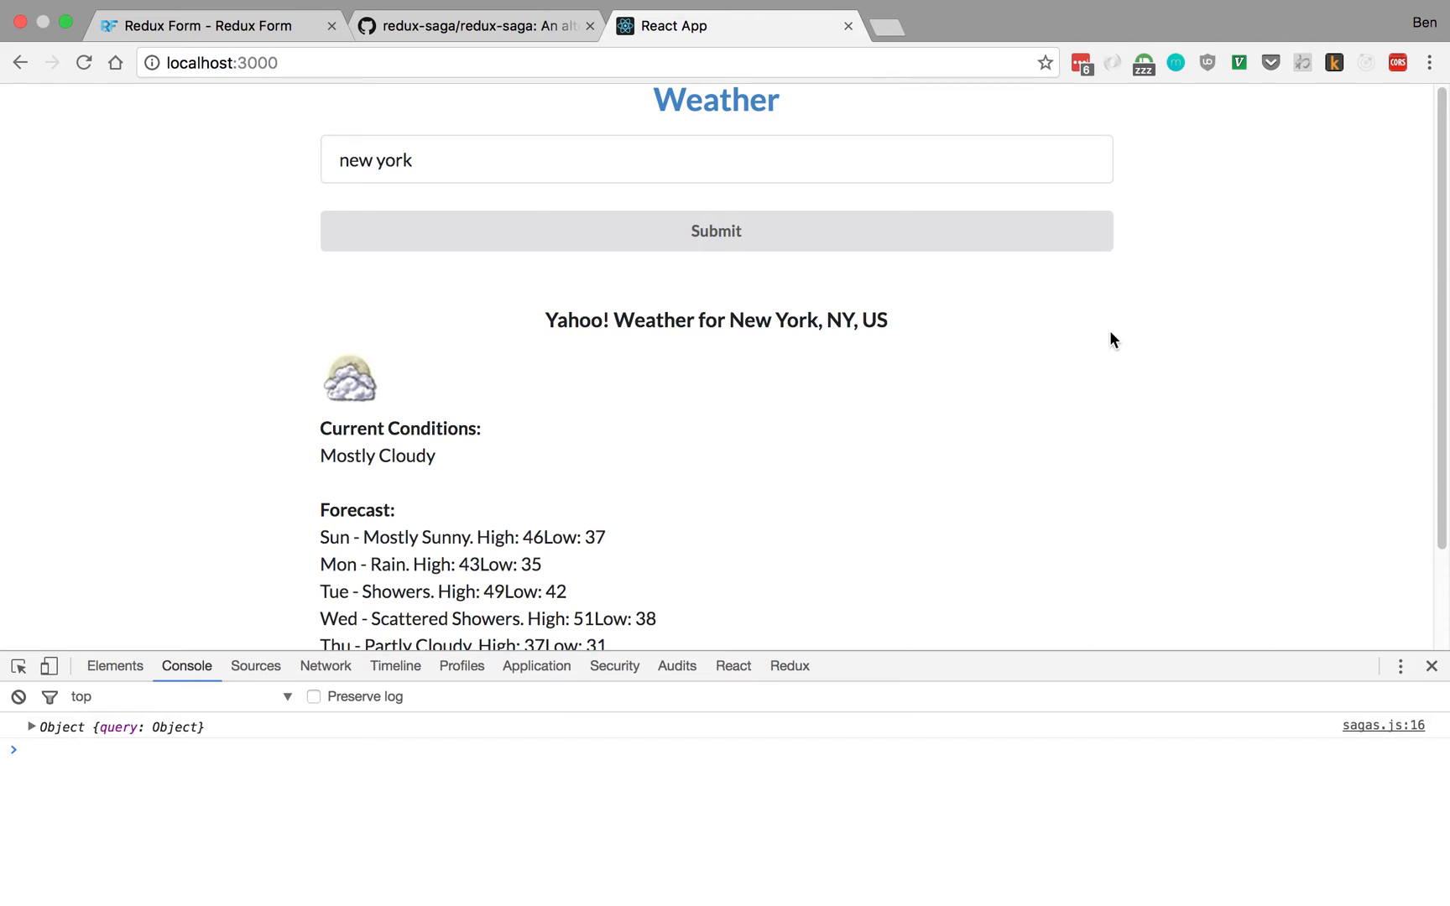
scroll("down", 3)
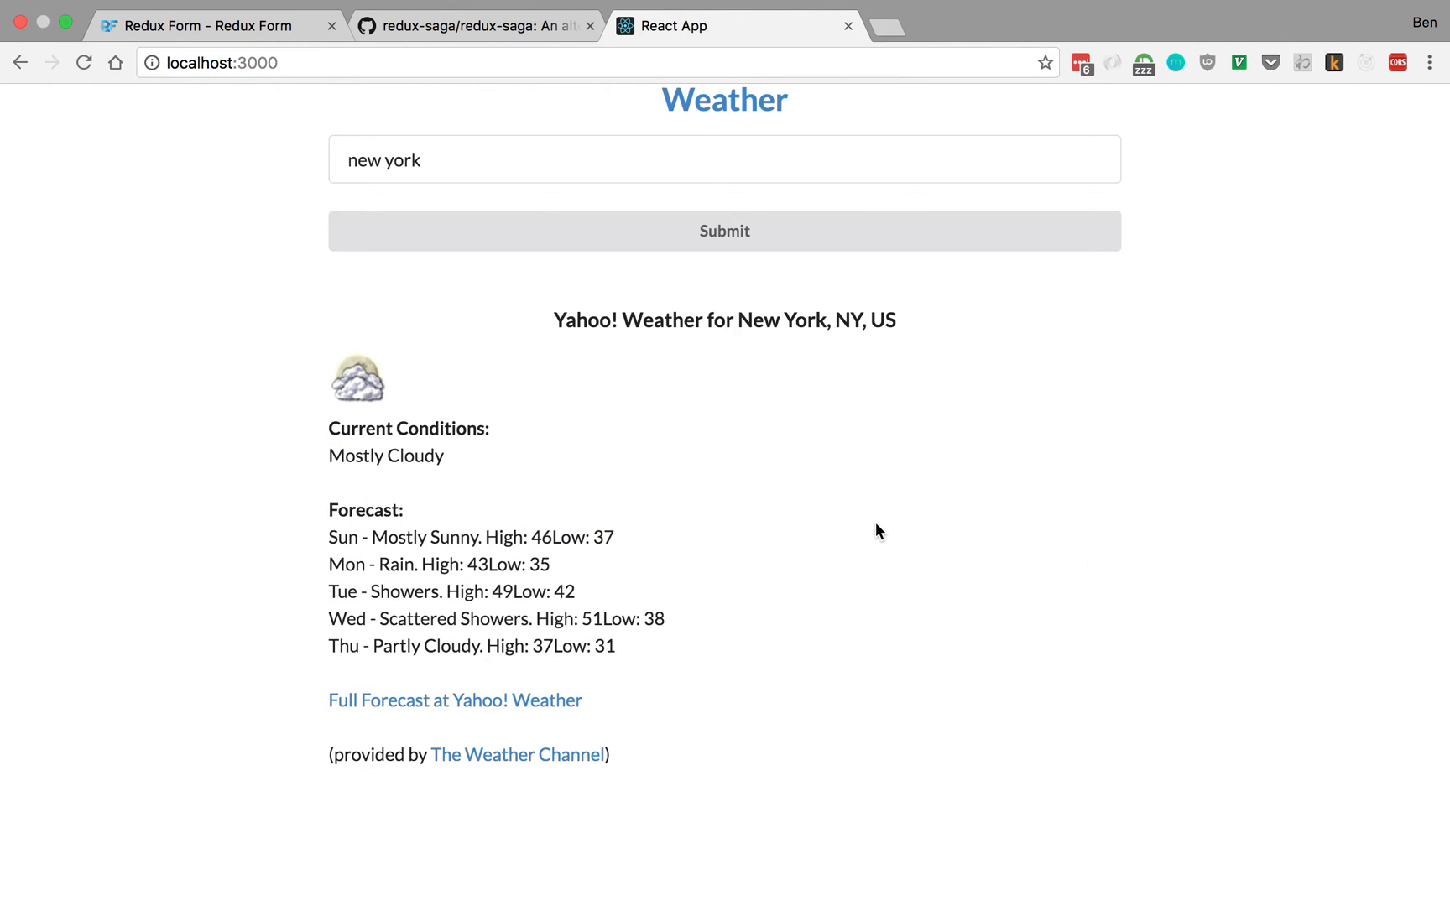
mouse_move(236, 224)
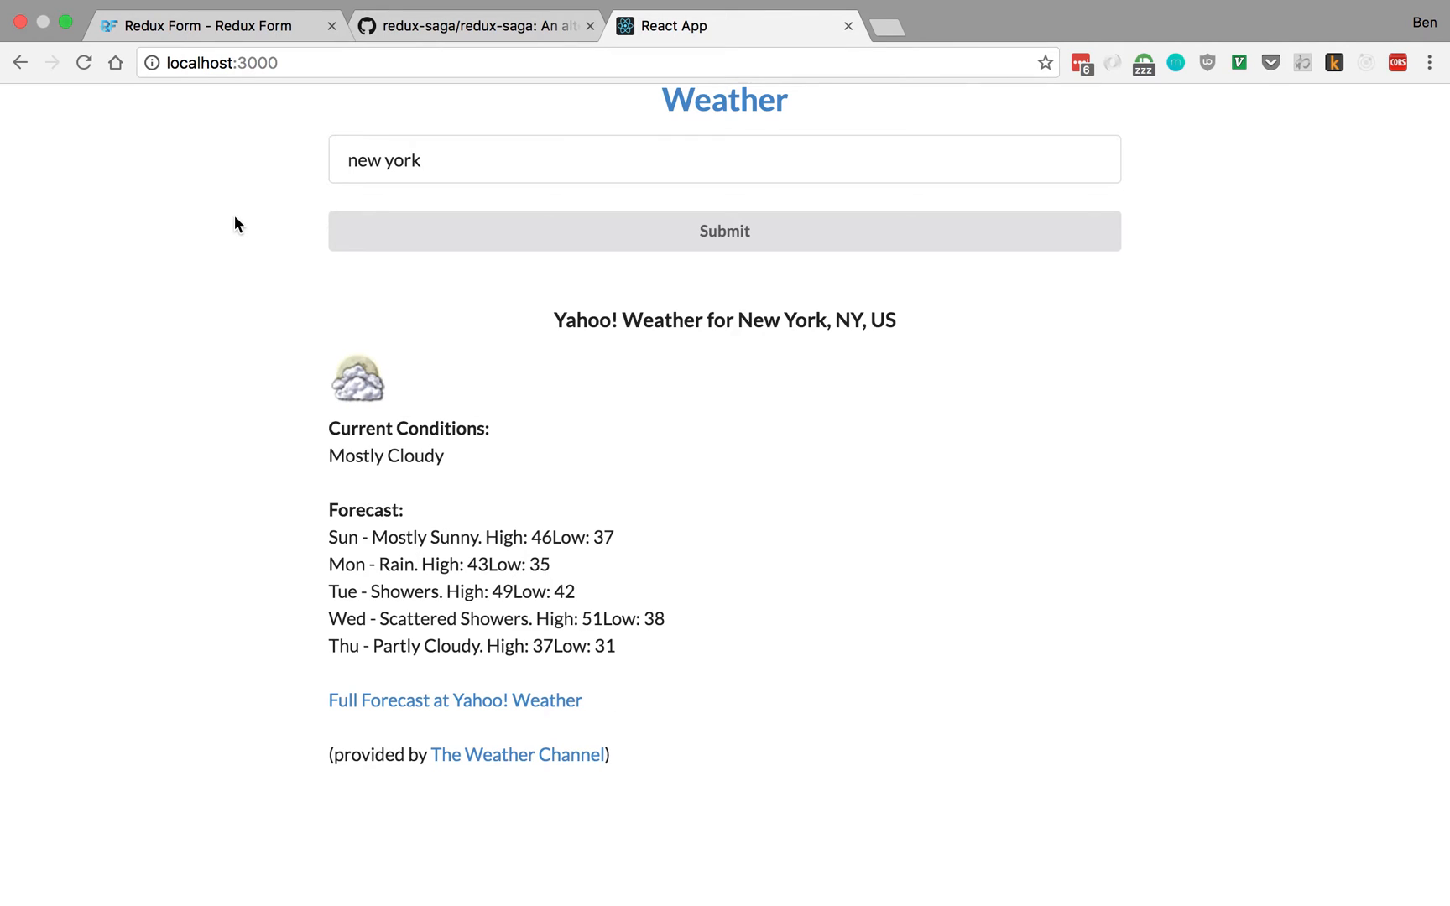
mouse_move(319, 591)
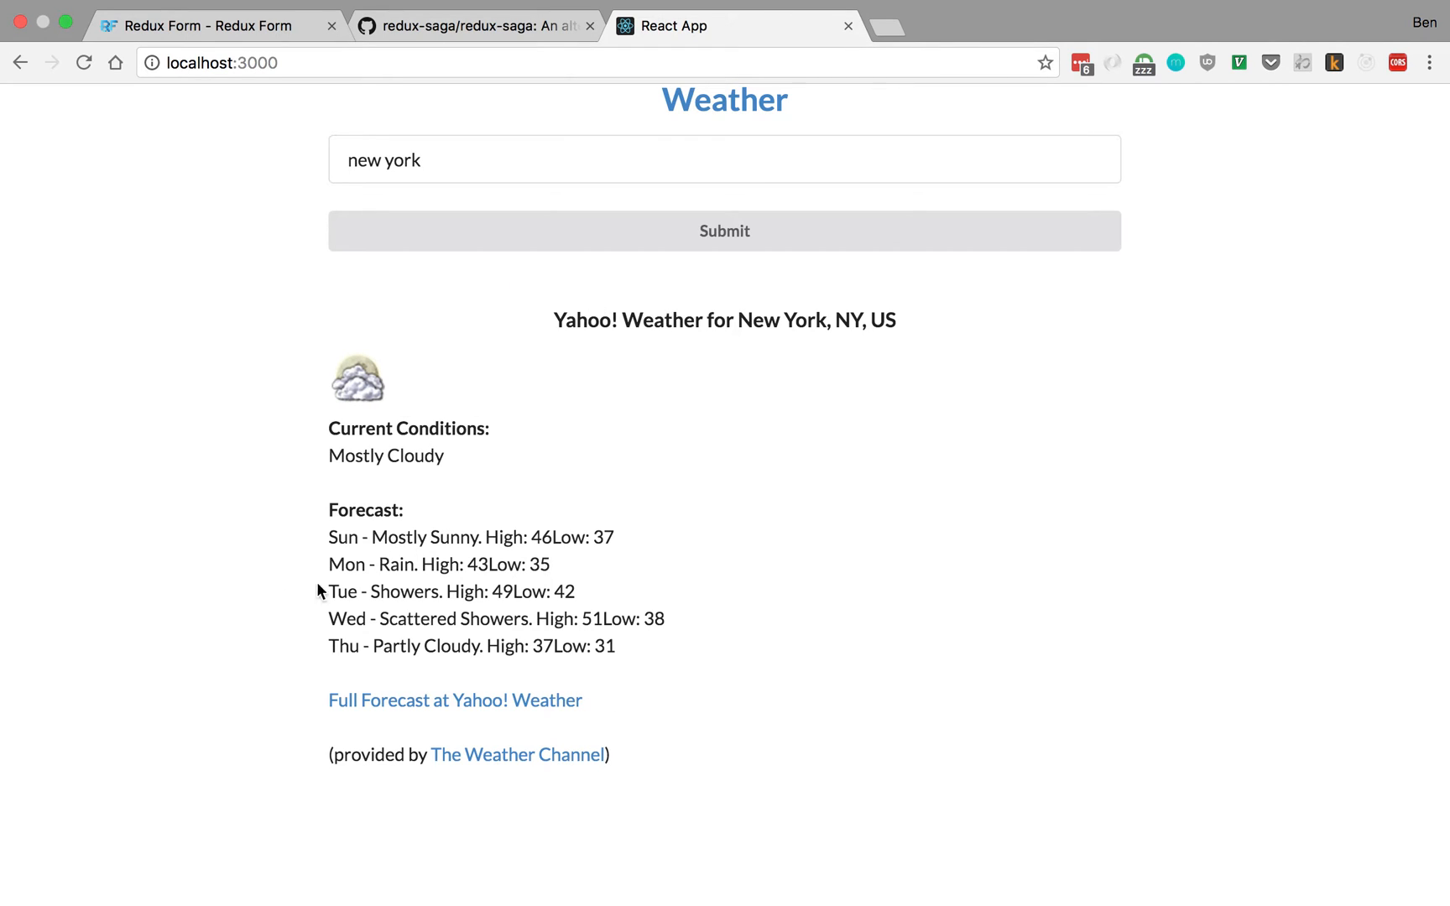
mouse_move(343, 300)
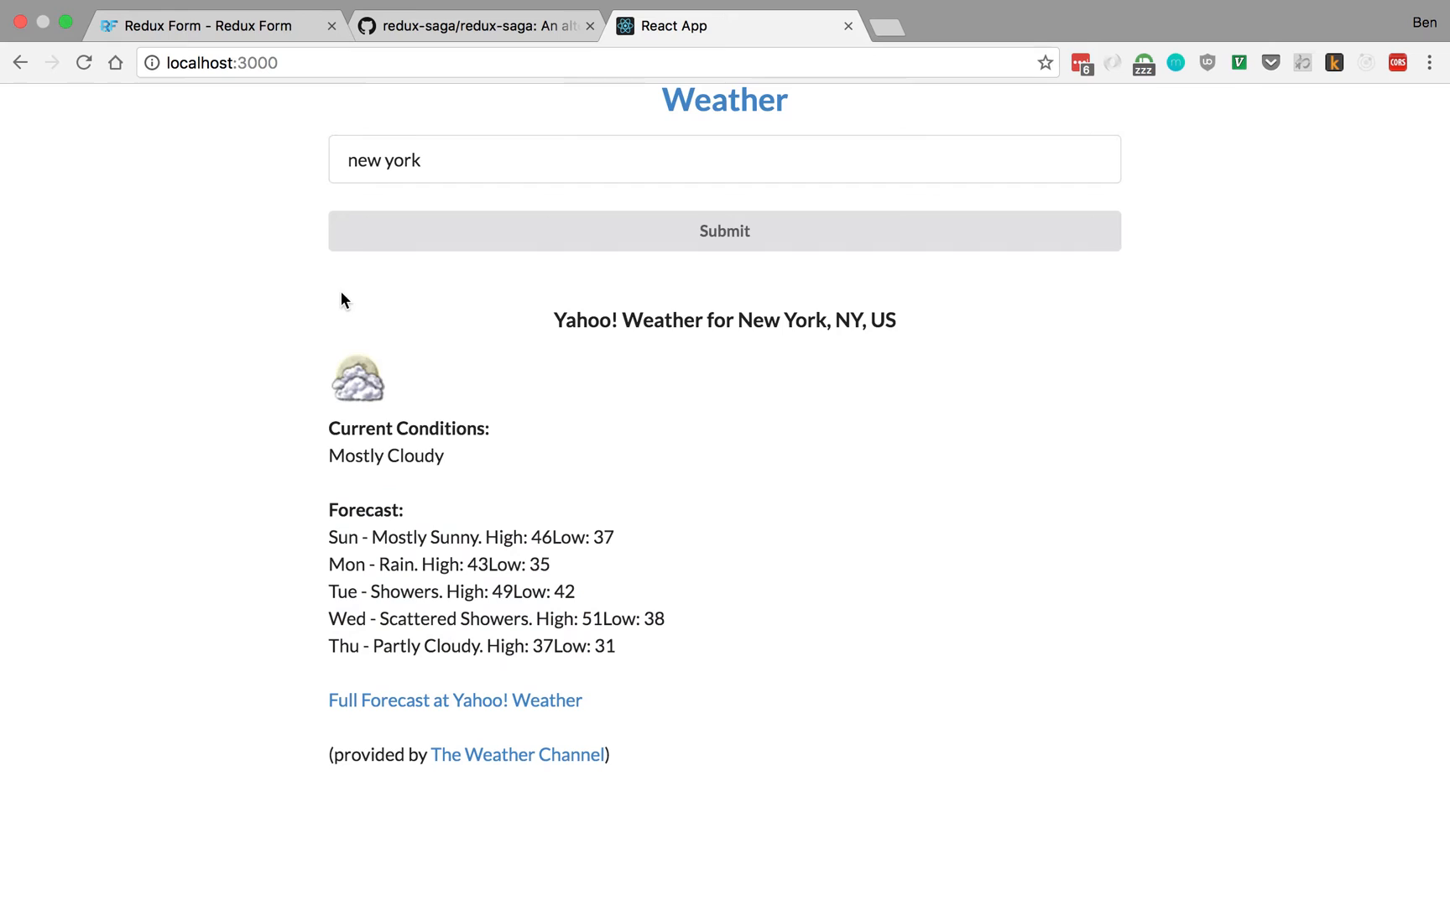
mouse_move(886, 612)
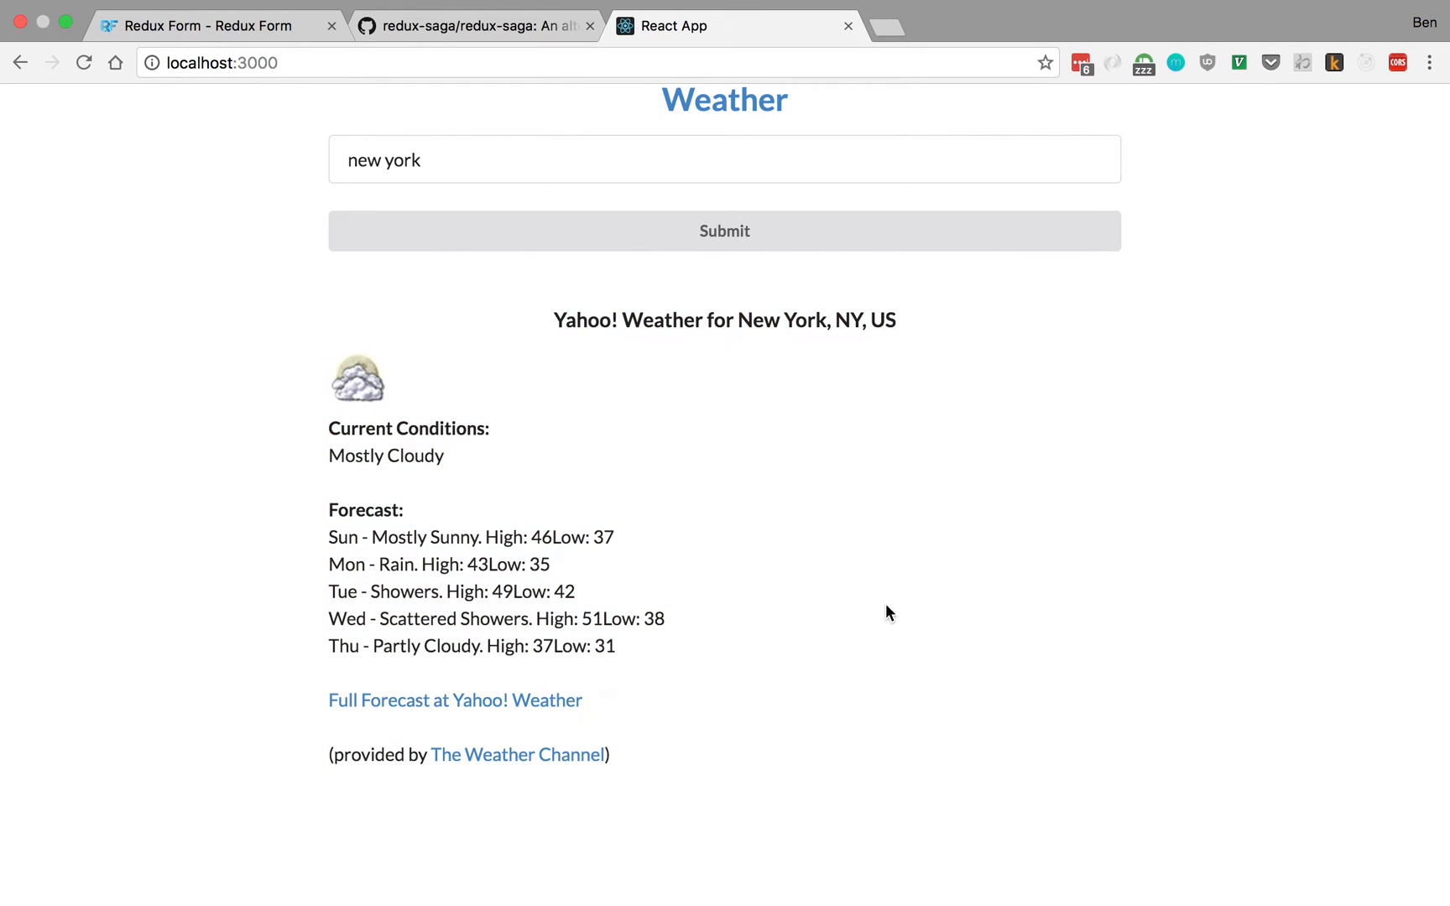
mouse_move(839, 327)
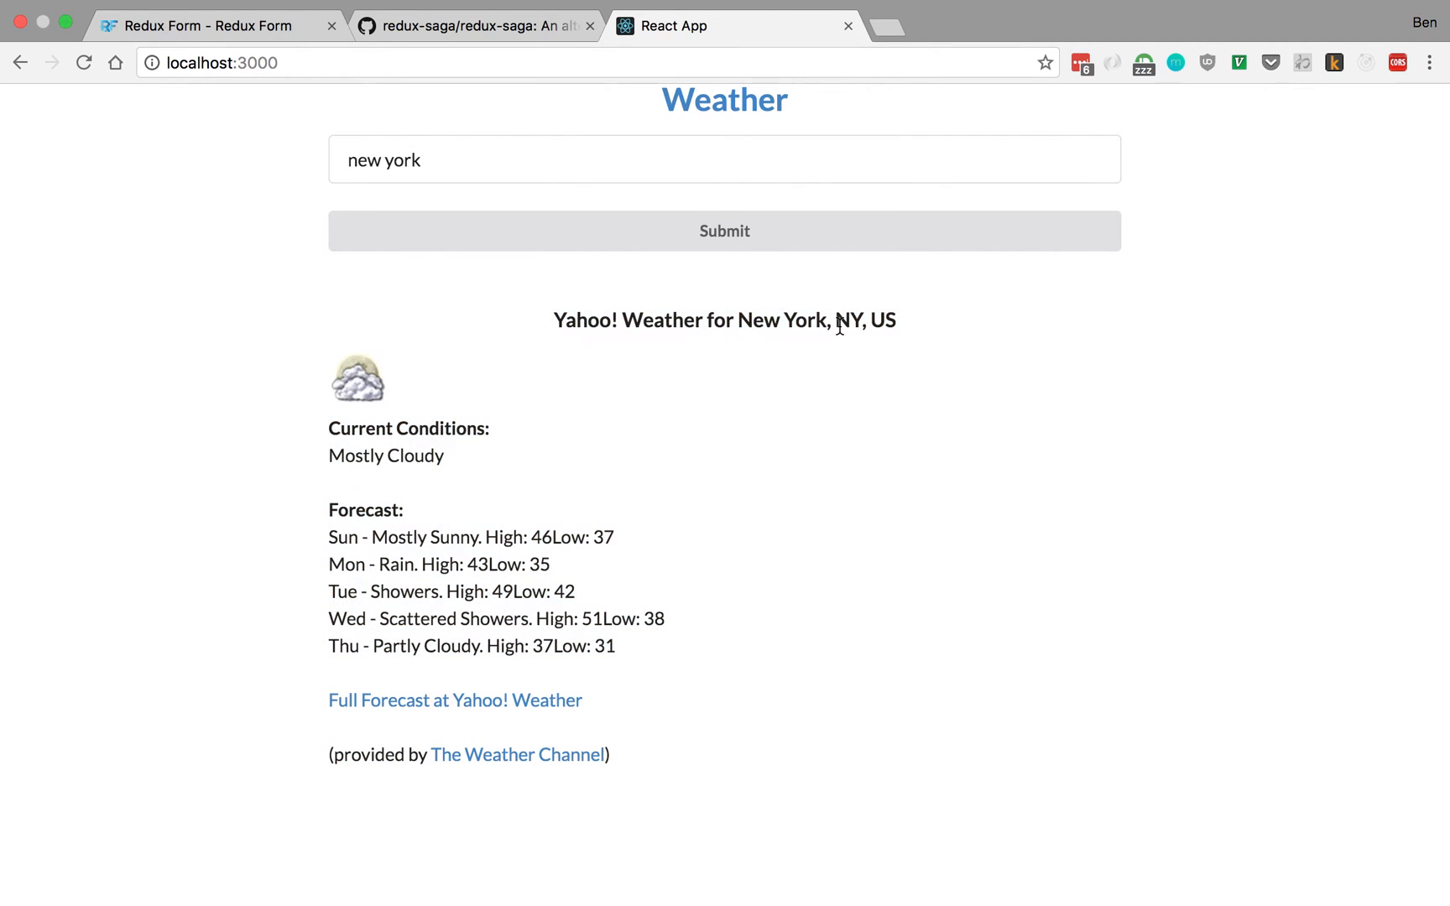
left_click(471, 160)
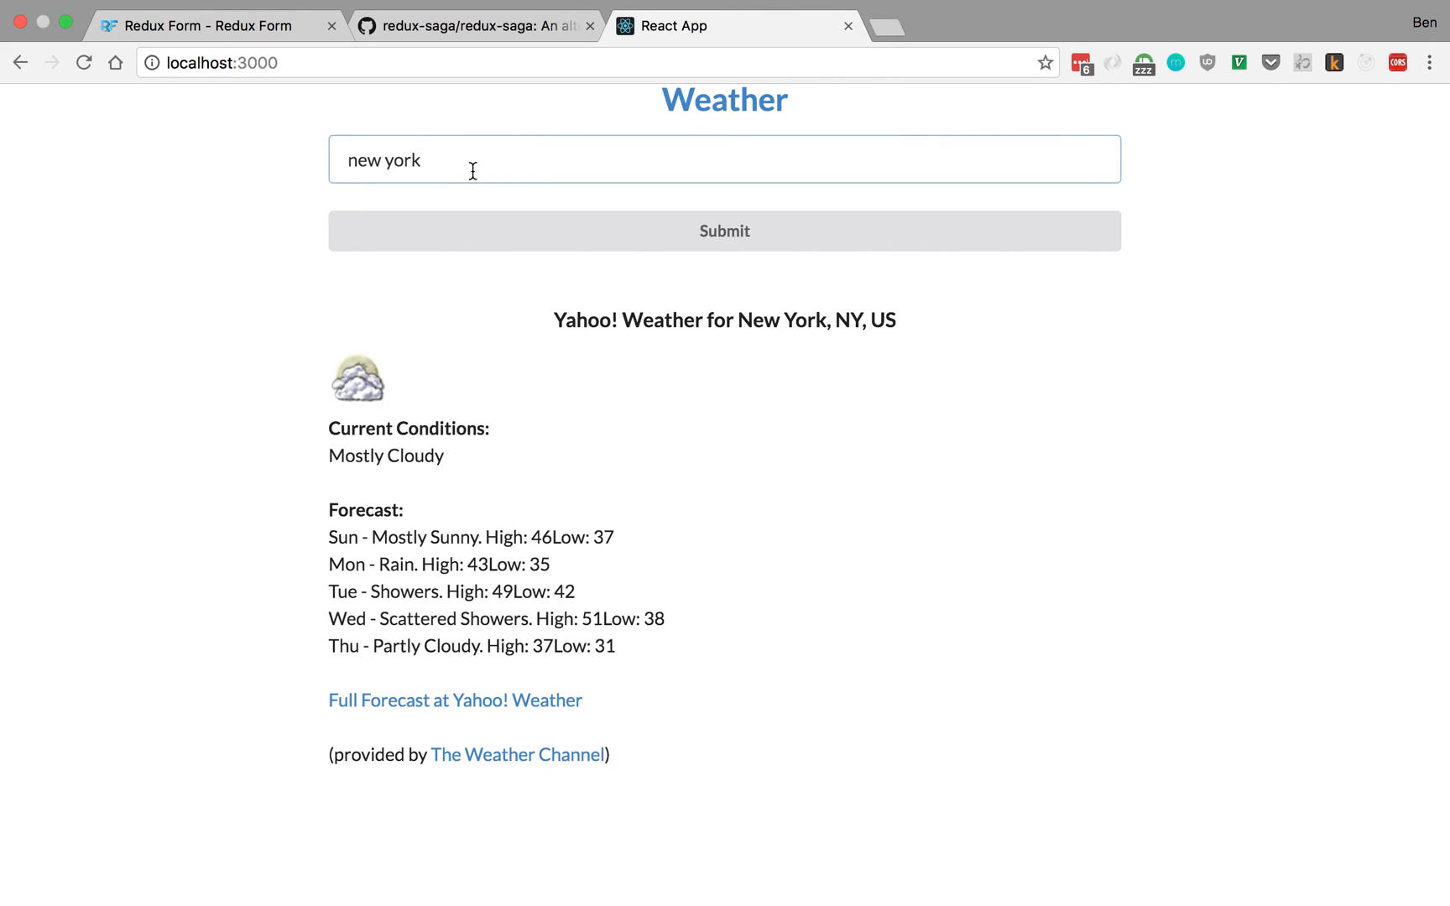
mouse_move(420, 159)
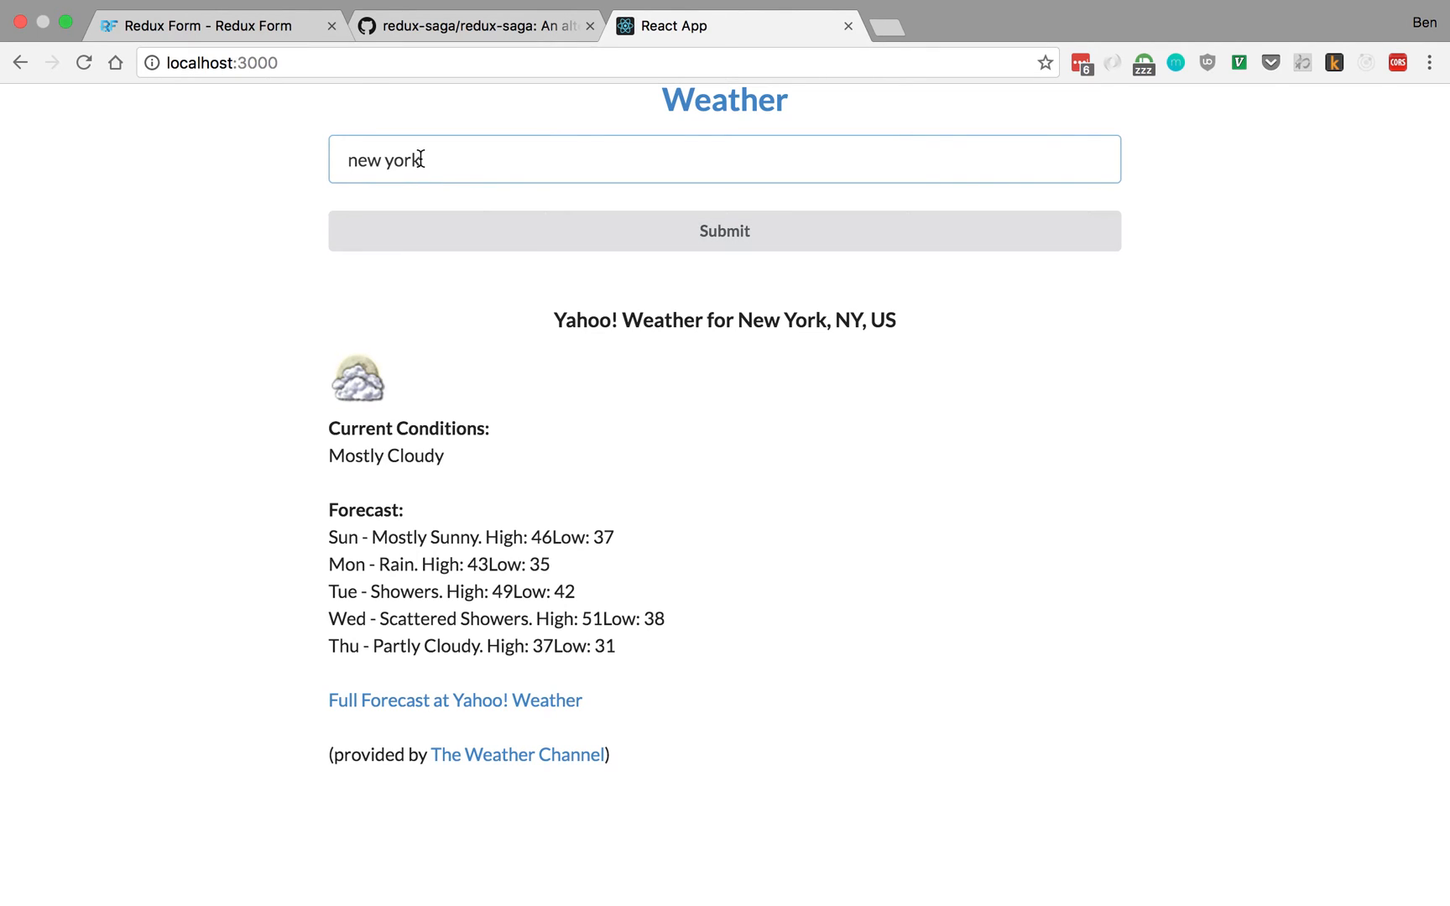
left_click(724, 159)
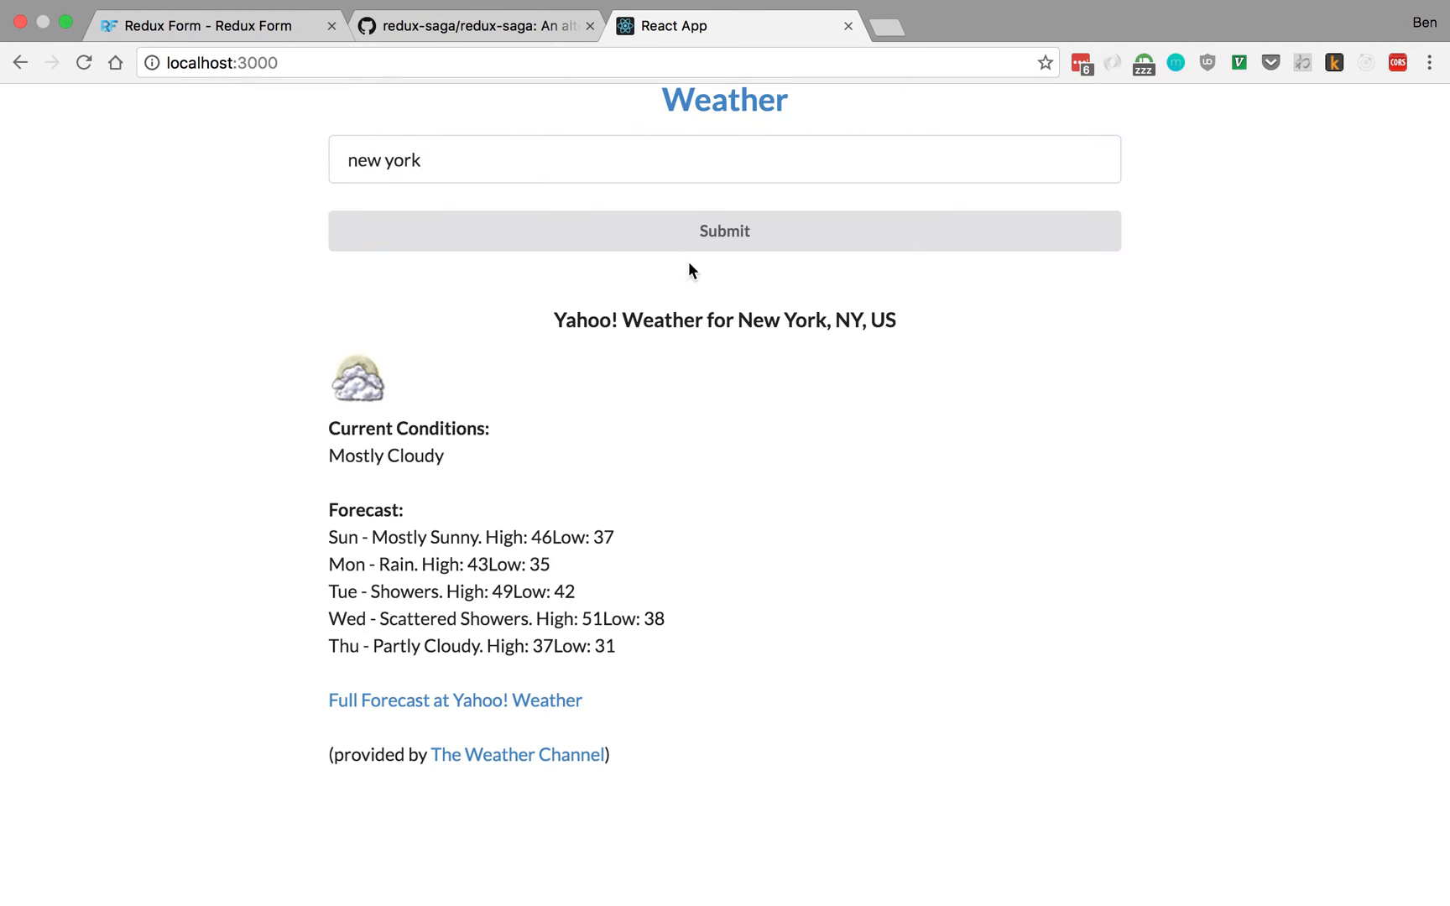
left_click(450, 159)
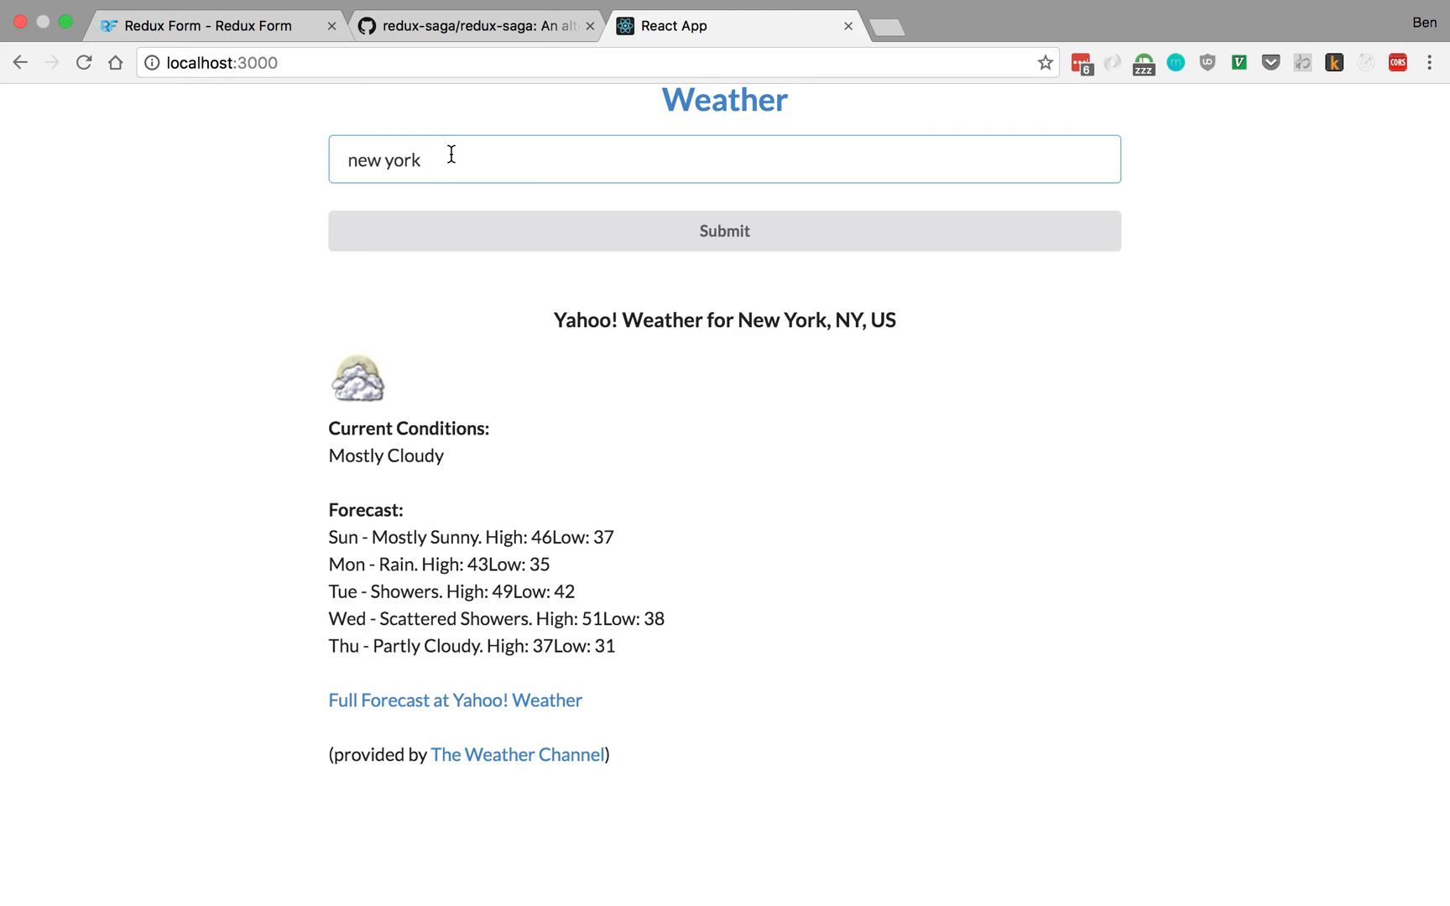
Step: Submit an empty Location, then the gibberish 'jhdasjkldsjkldshjdsajksad', to trigger validation errors
left_click(724, 230)
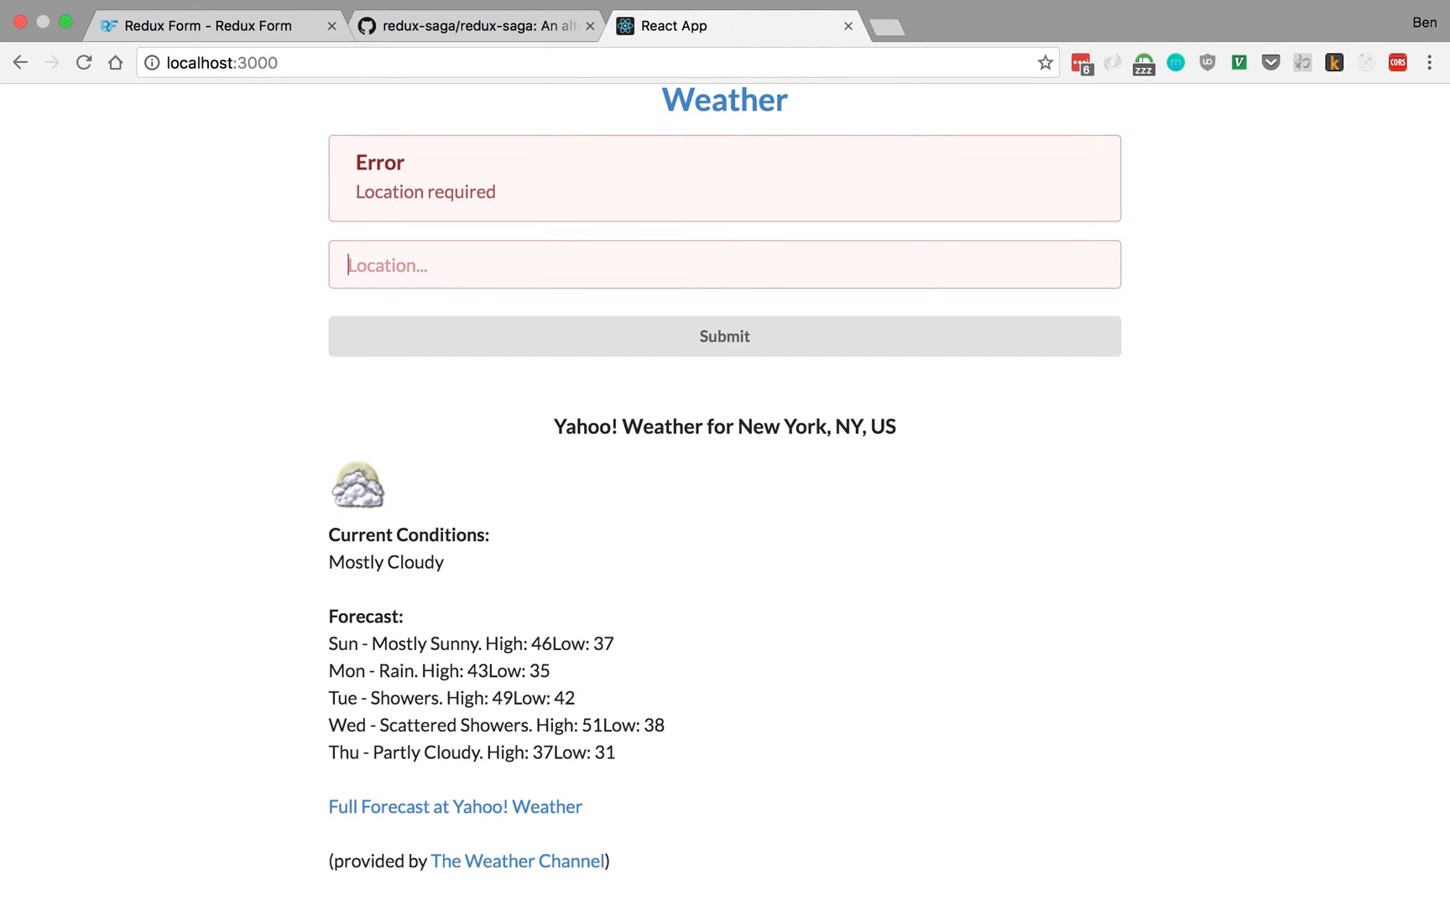
left_click(372, 265)
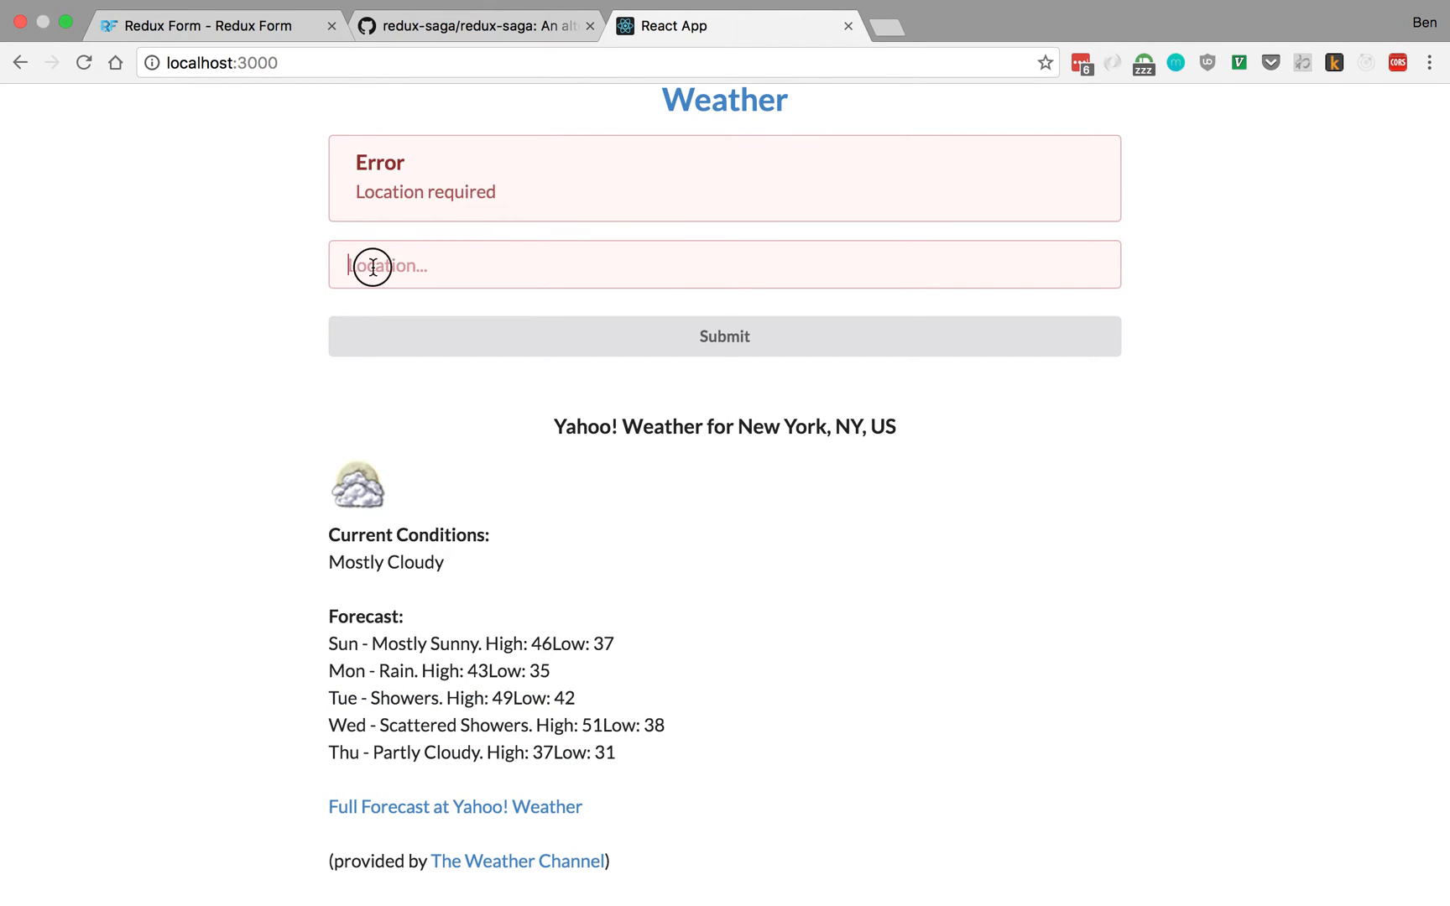
type("fj")
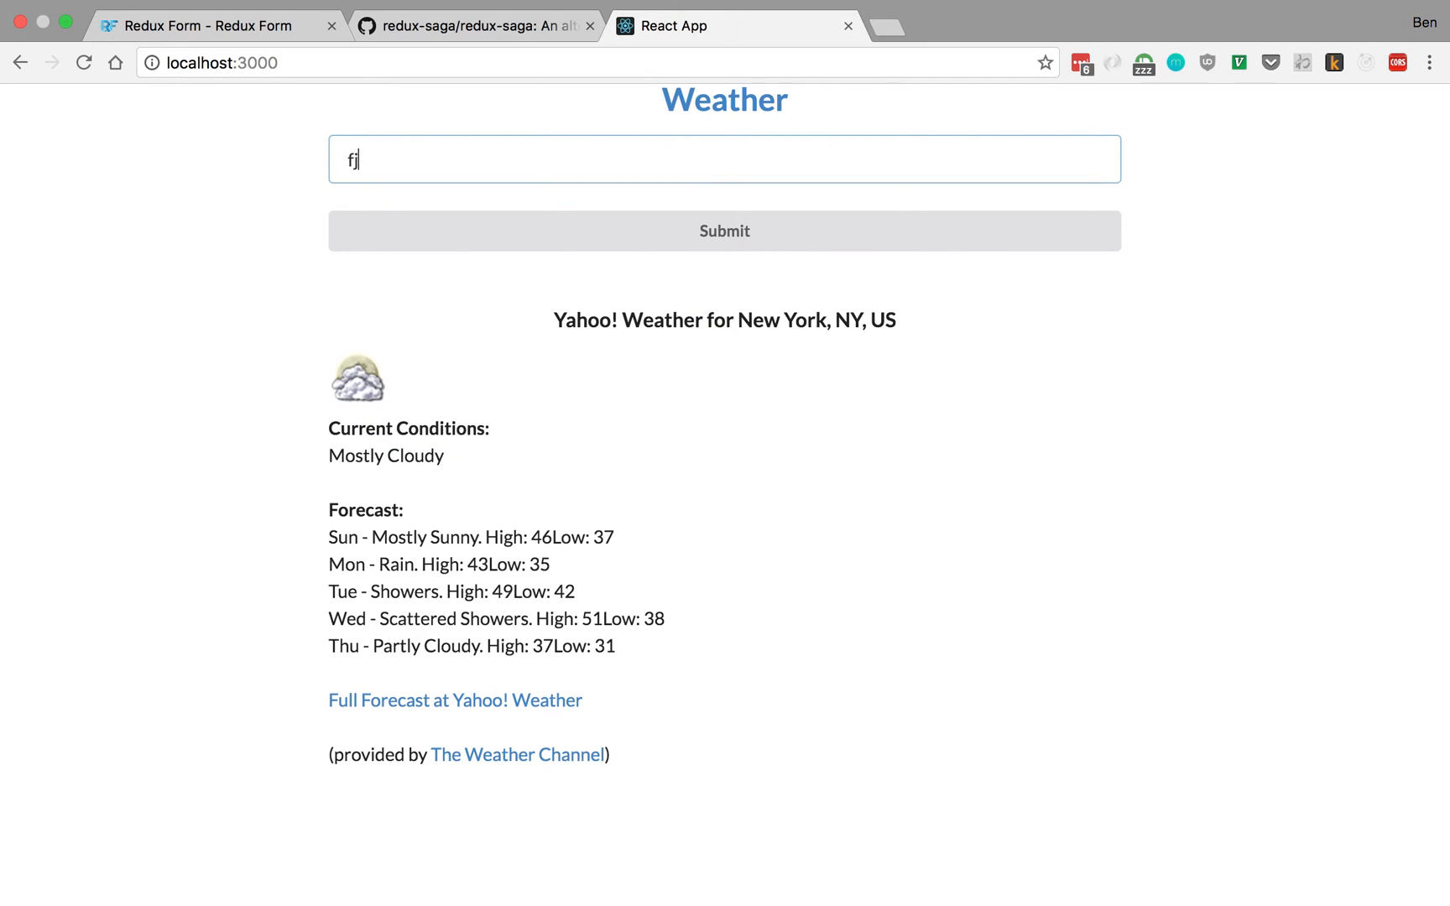
left_click(724, 230)
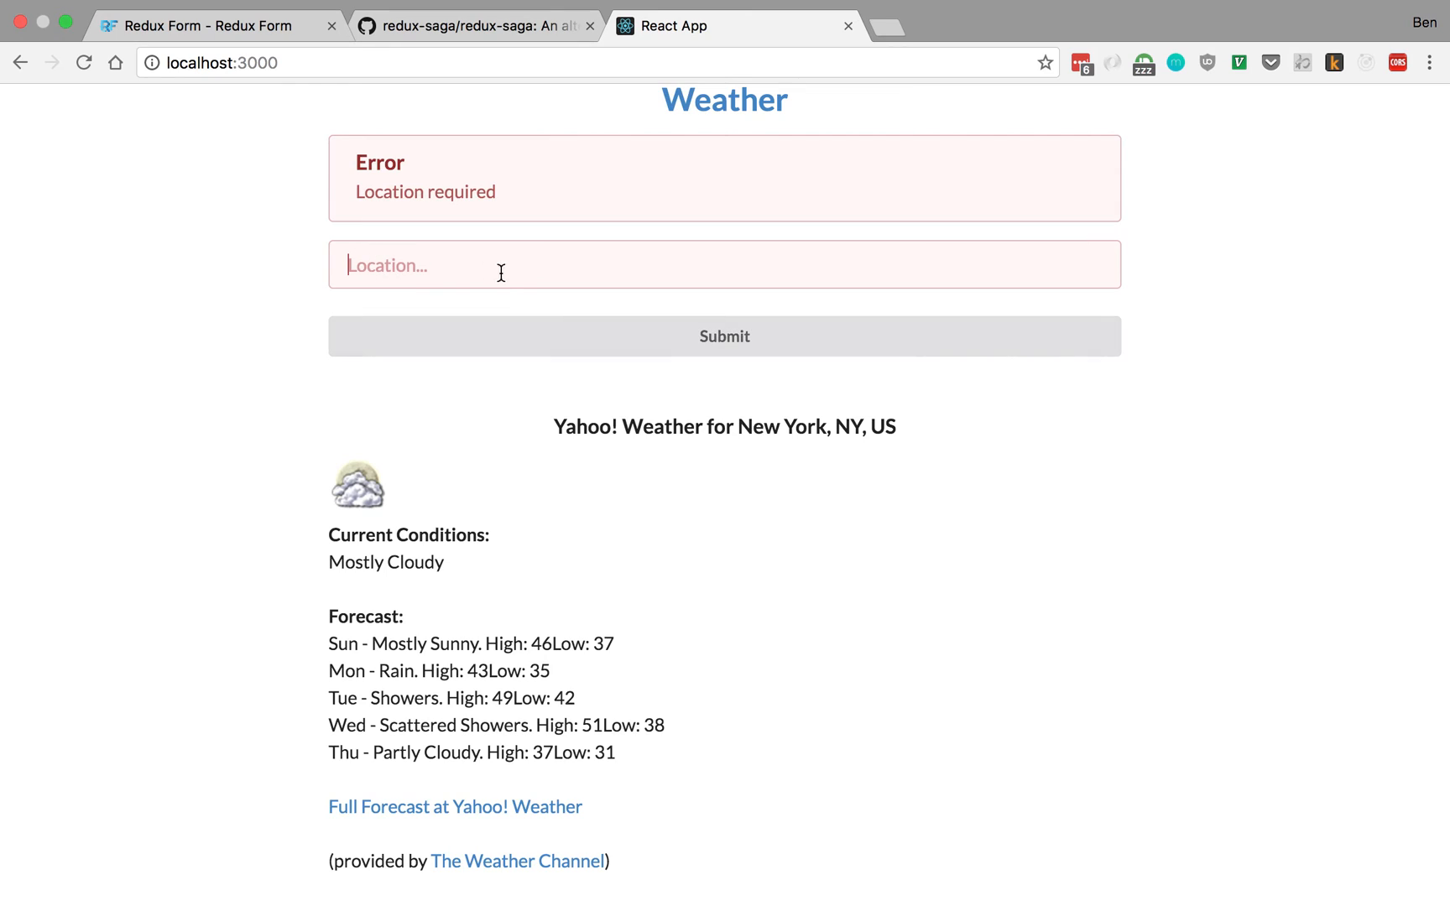
type("jhdasjkldsjkldshjdsajksadfsjdsasdfasf")
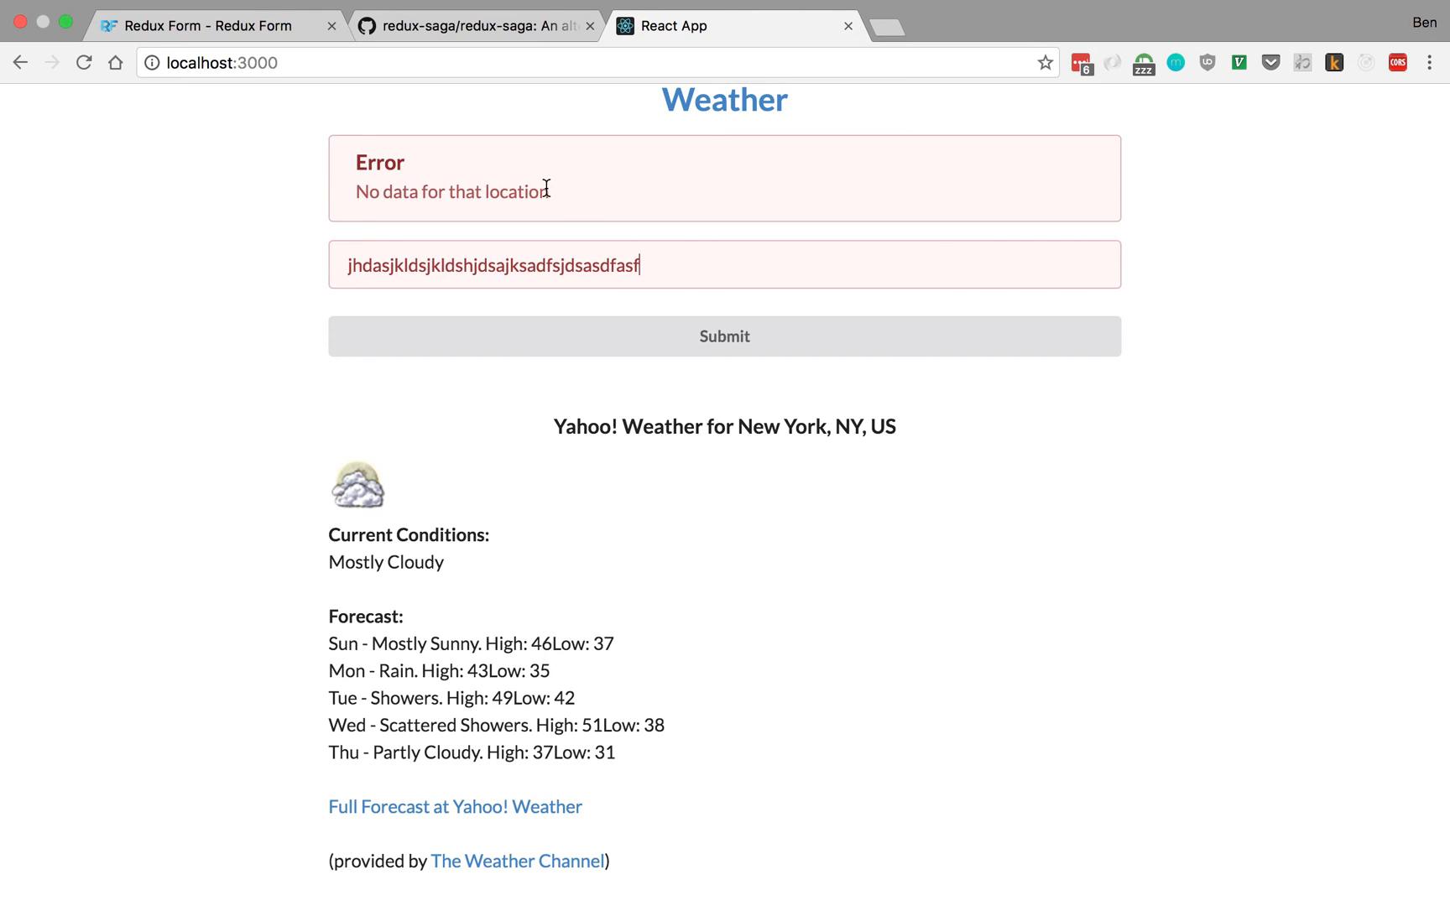
mouse_move(656, 269)
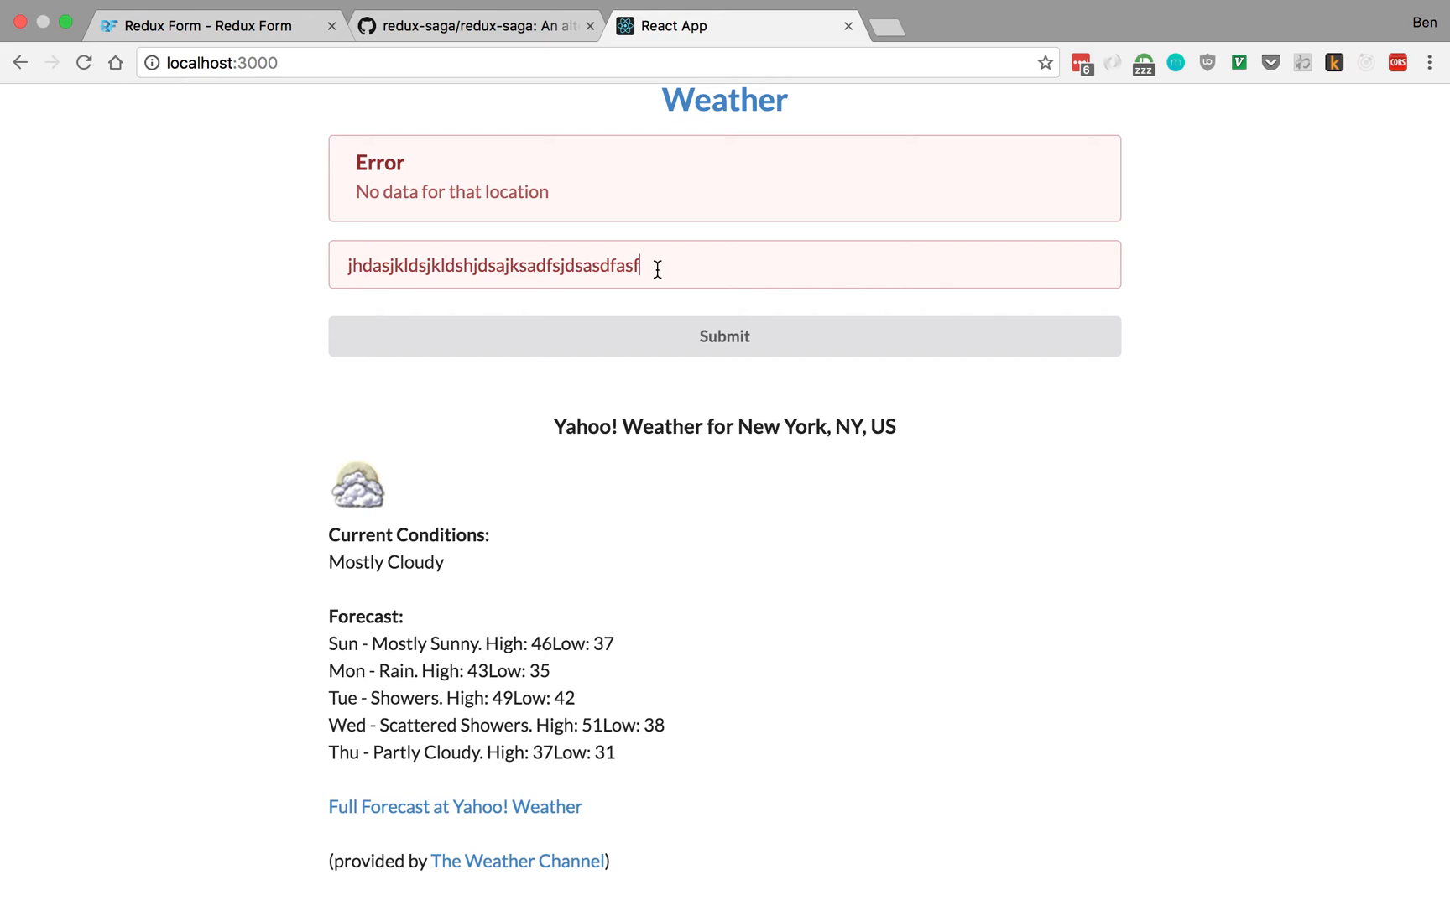
triple_click(490, 265)
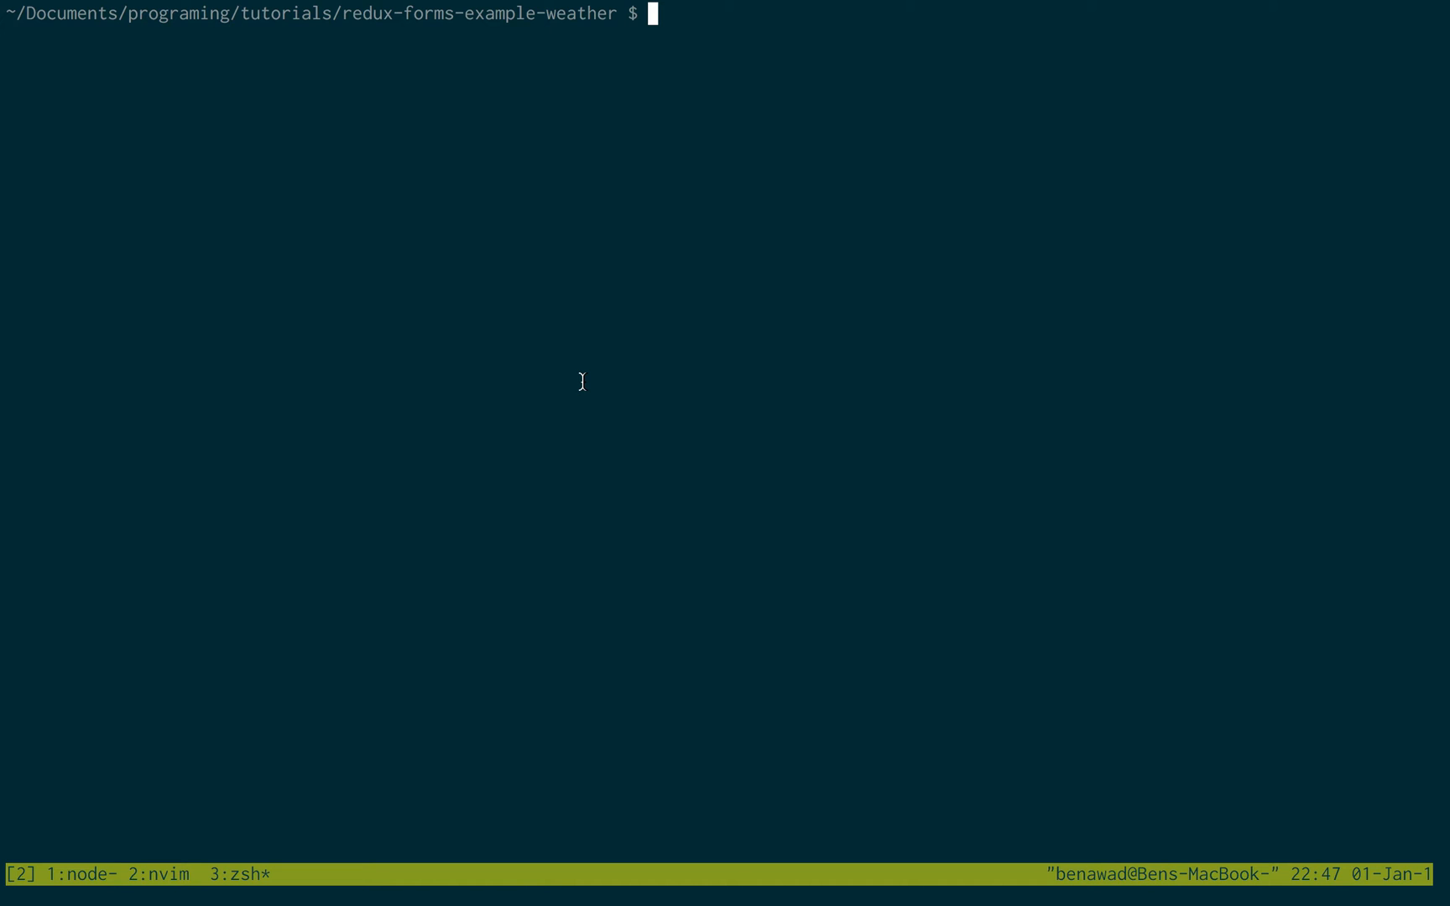
Step: Recall the react-template.git clone command from history with !gi
type("!gi")
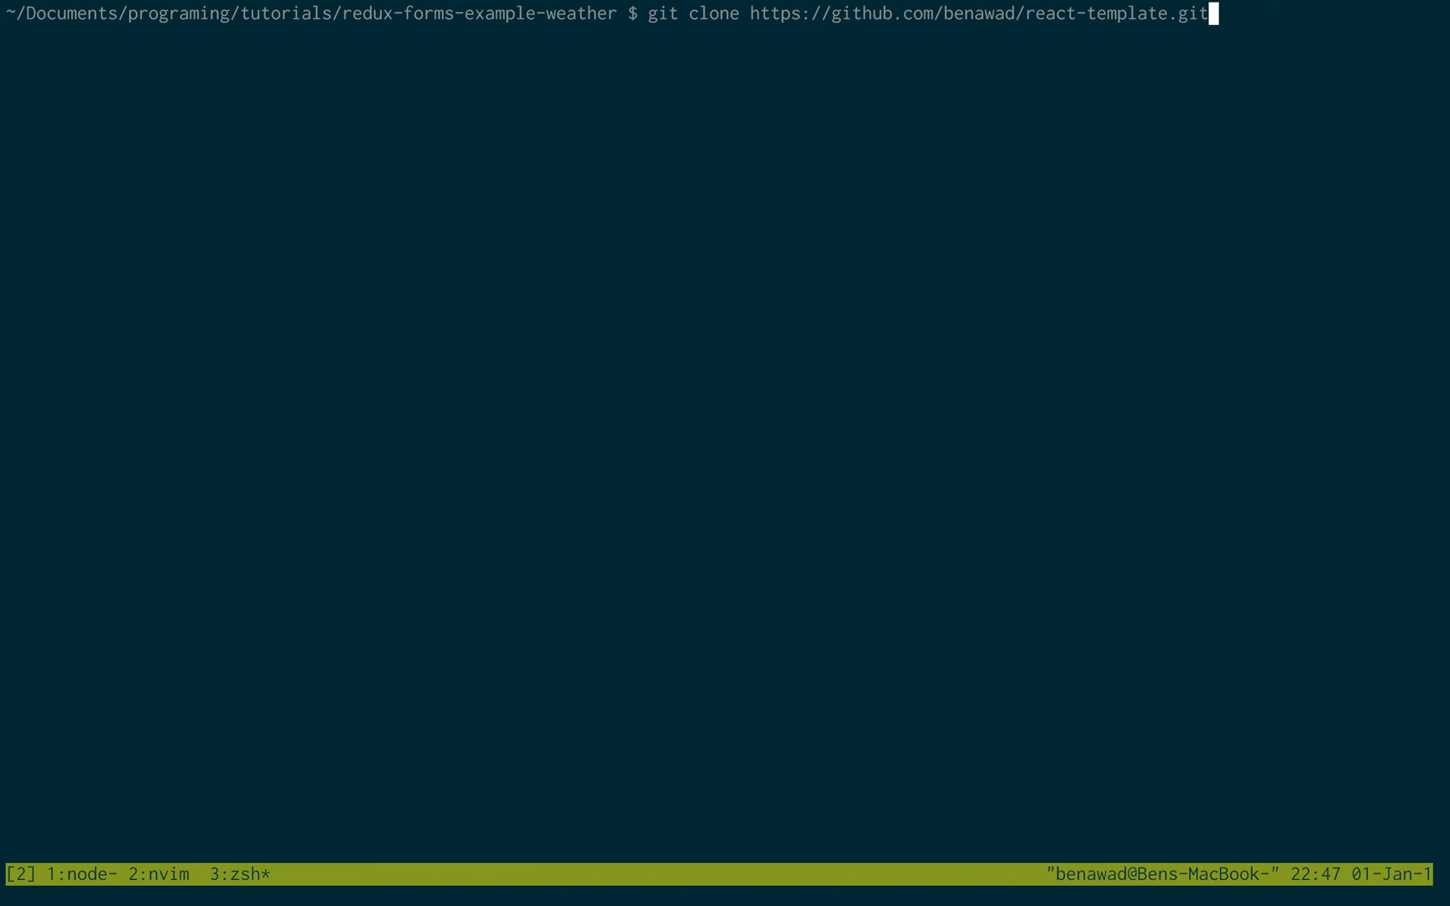
mouse_move(808, 18)
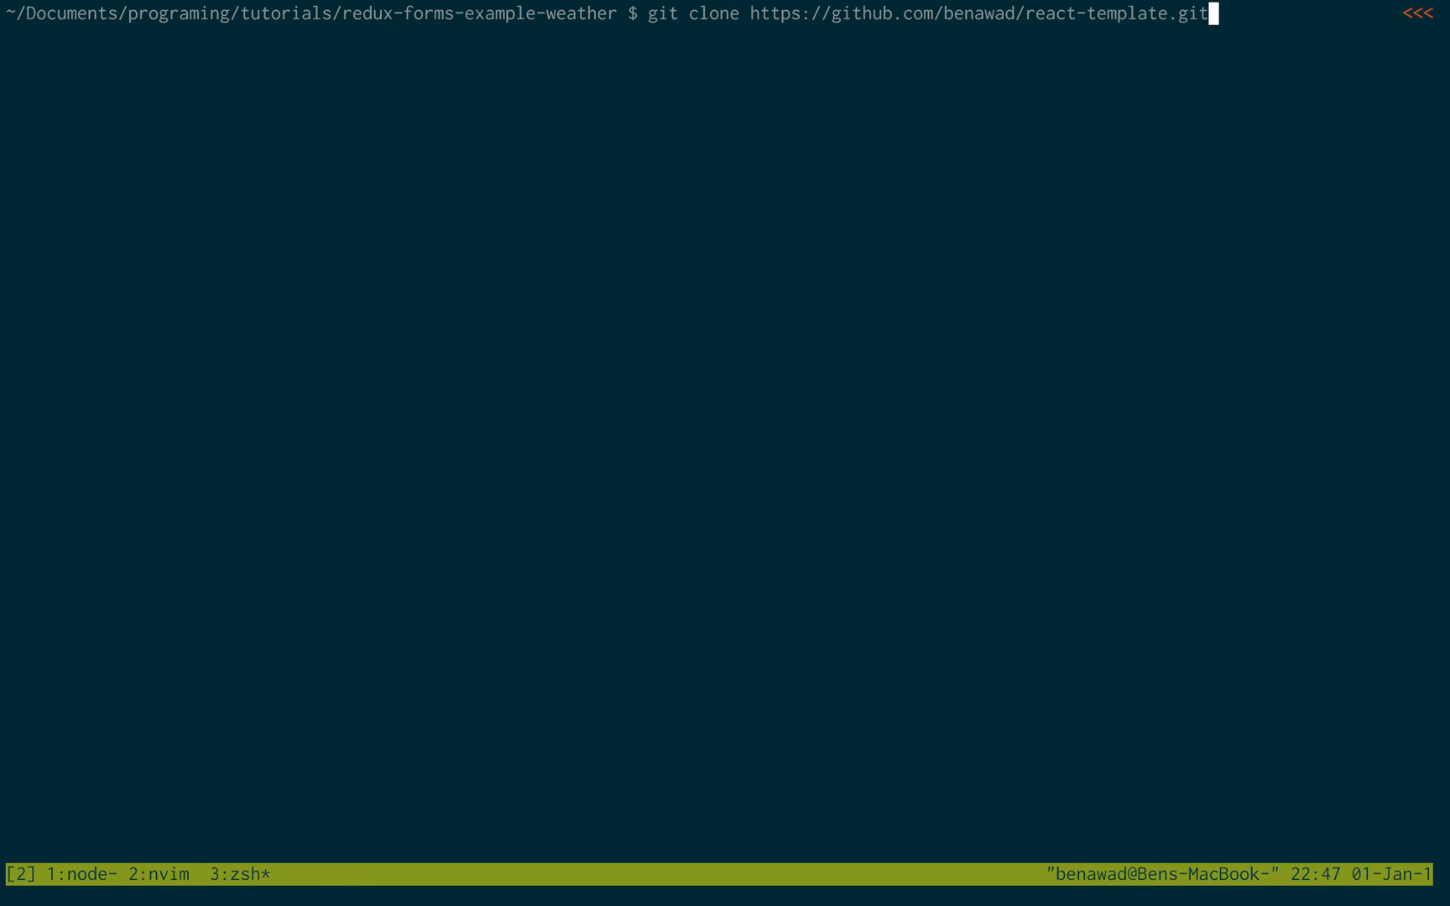
Step: Change into react-template/ and discard the typed 'npm install --save redux-form superagent' command
type("cd react-template/")
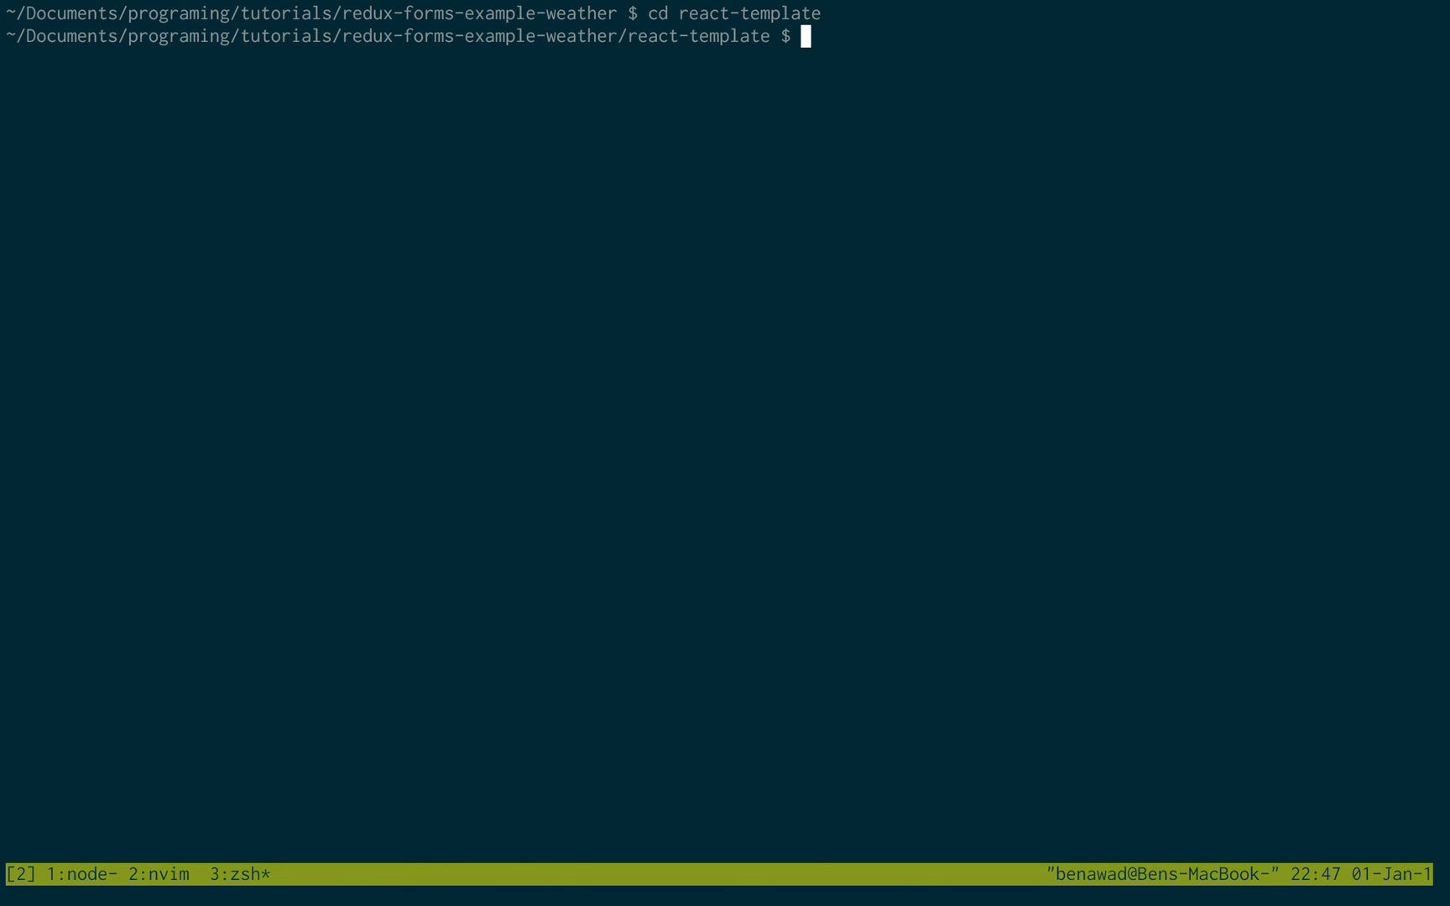
type("npm inst")
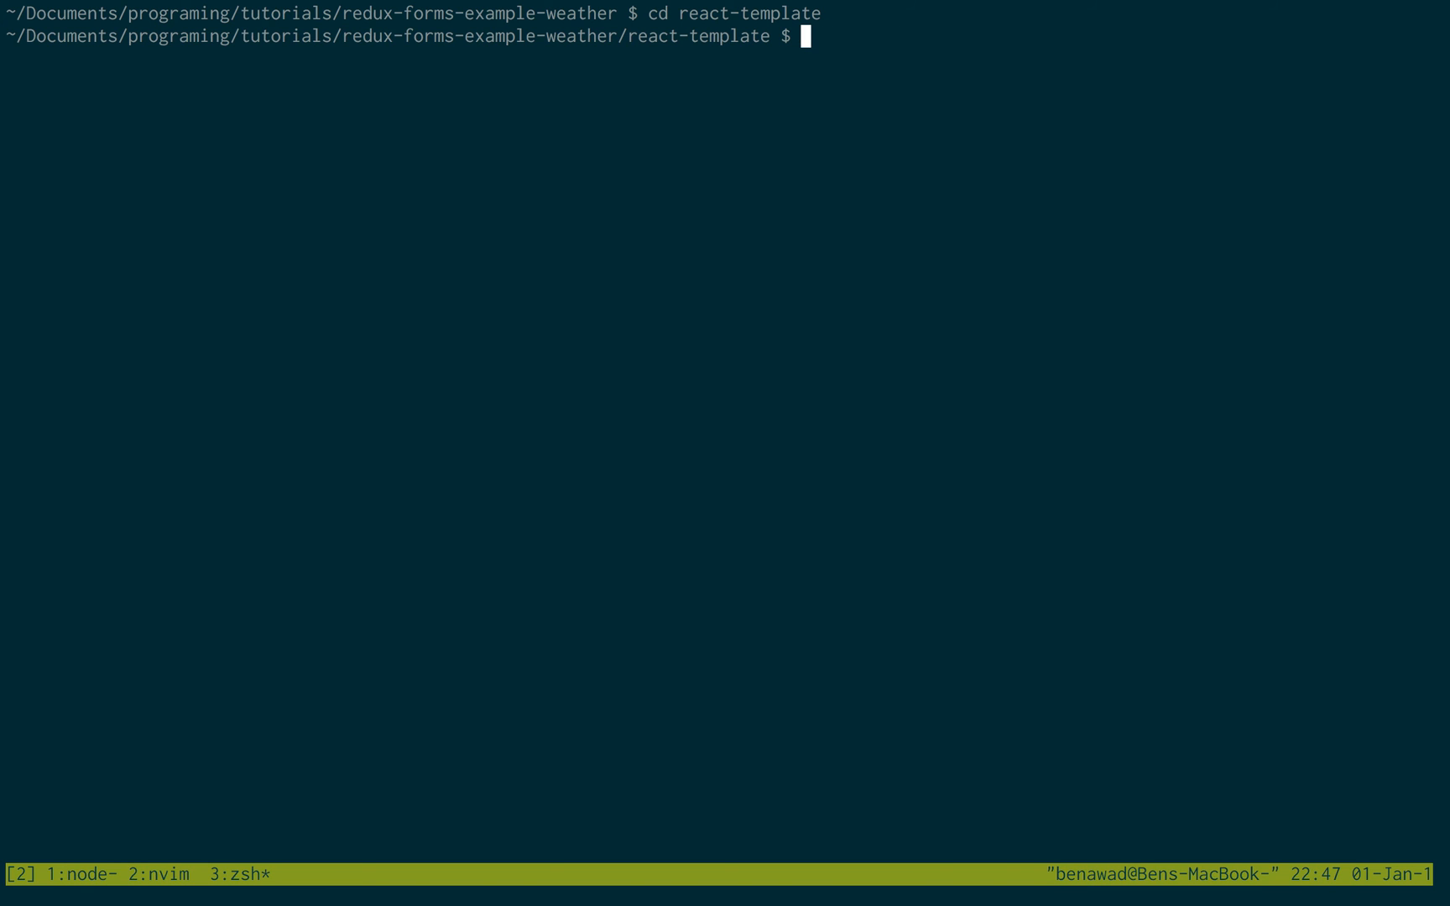
type("npm install --save redux-form superagent")
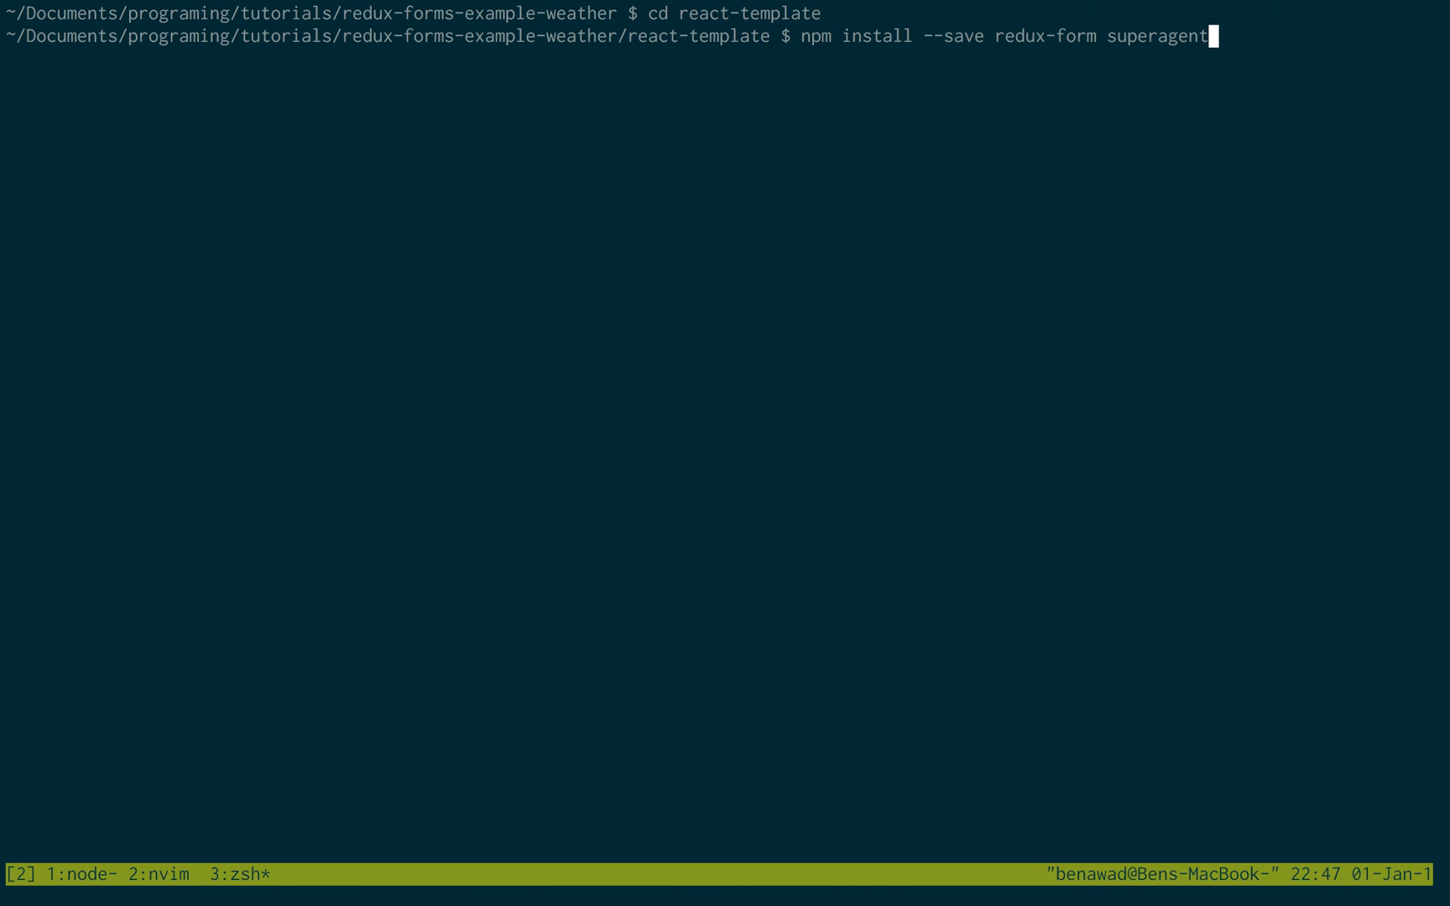
key("Backspace")
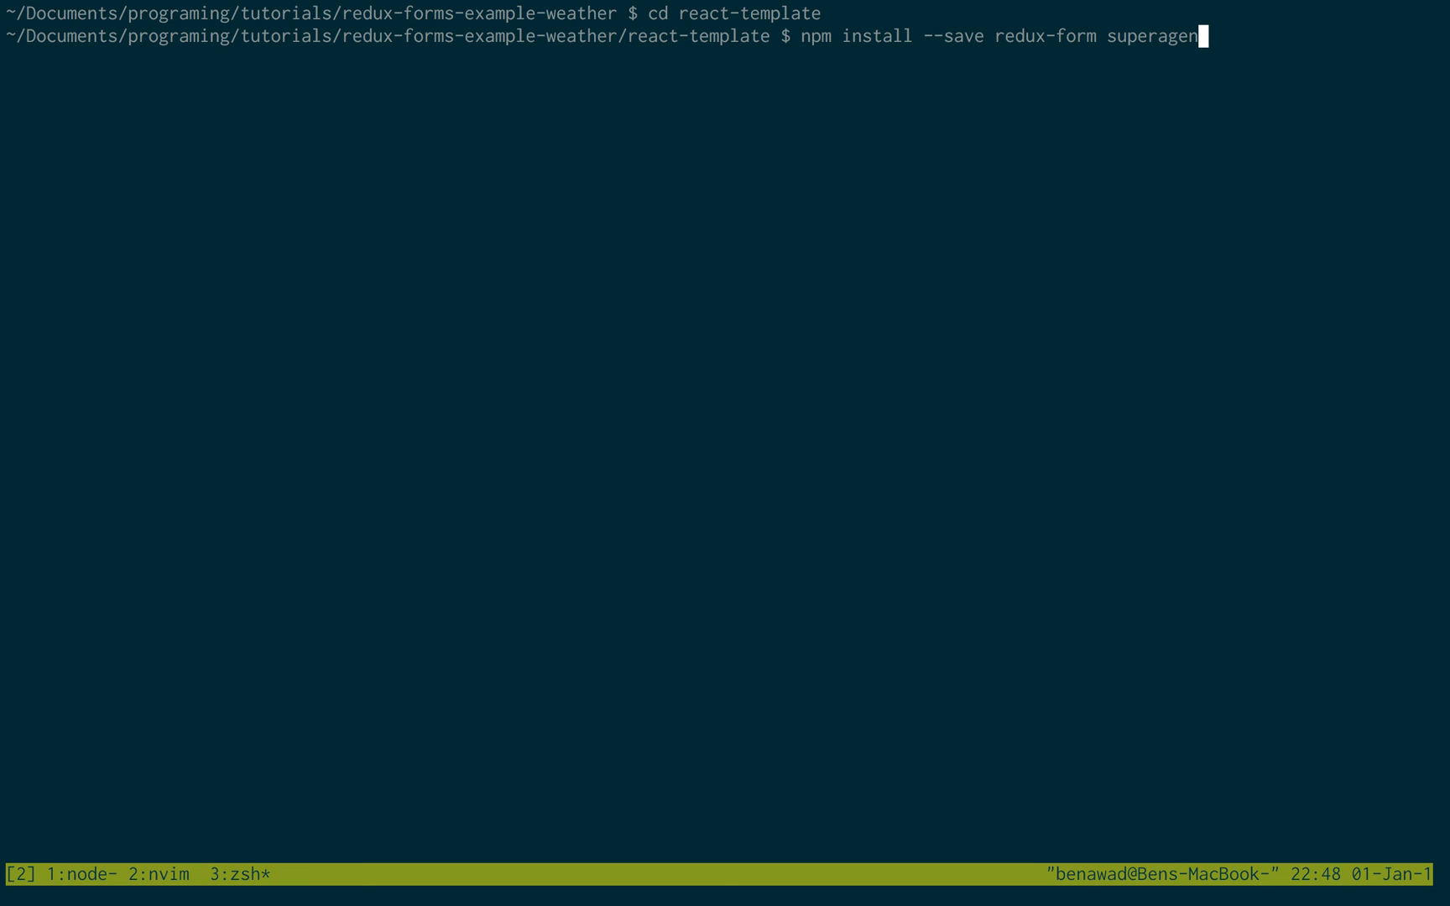
key("ctrl+u")
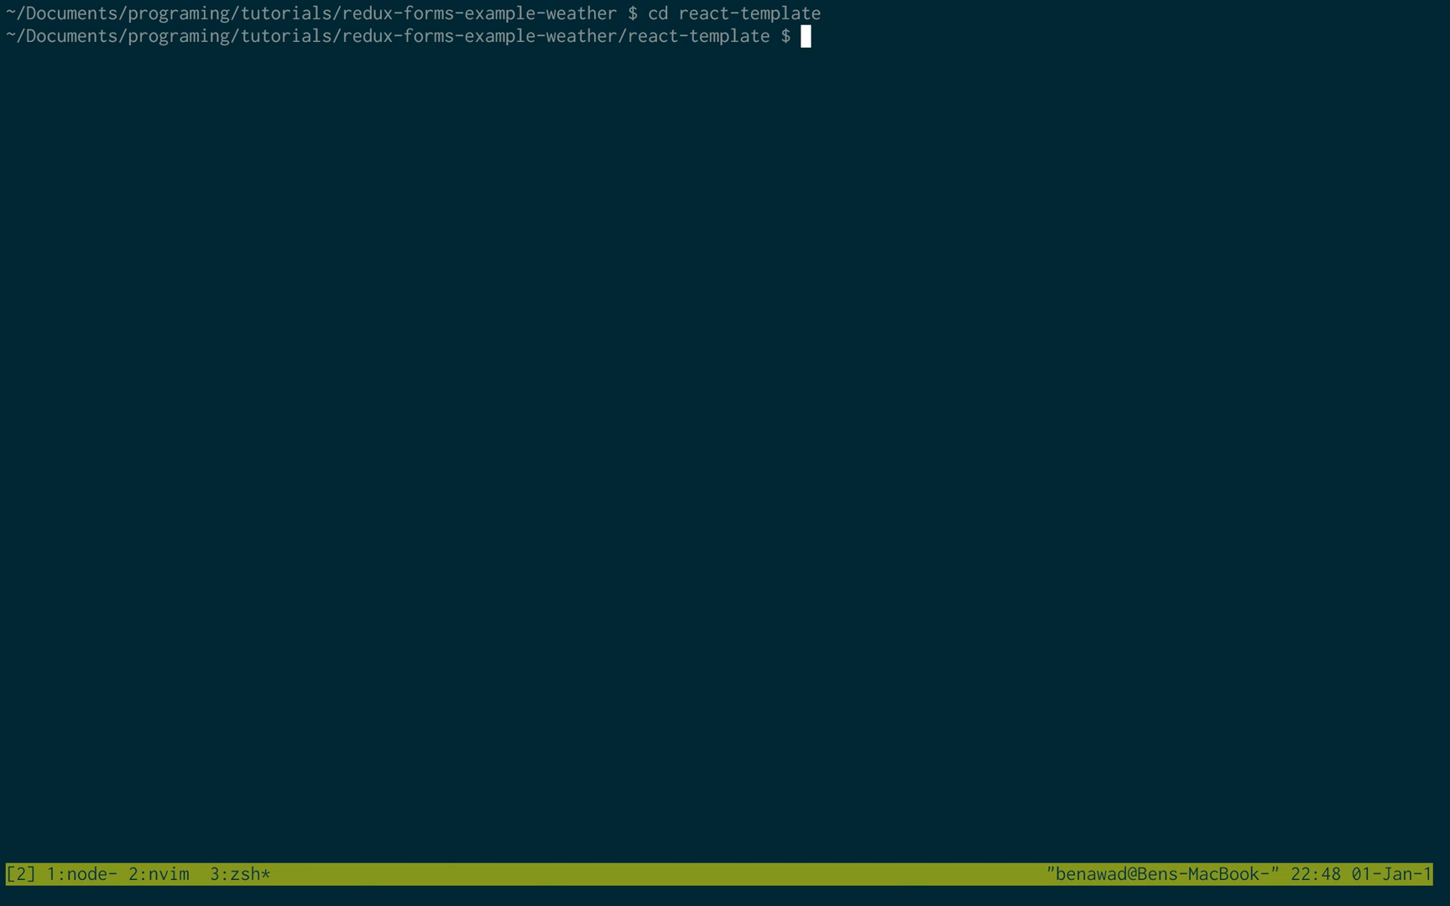
mouse_move(1188, 35)
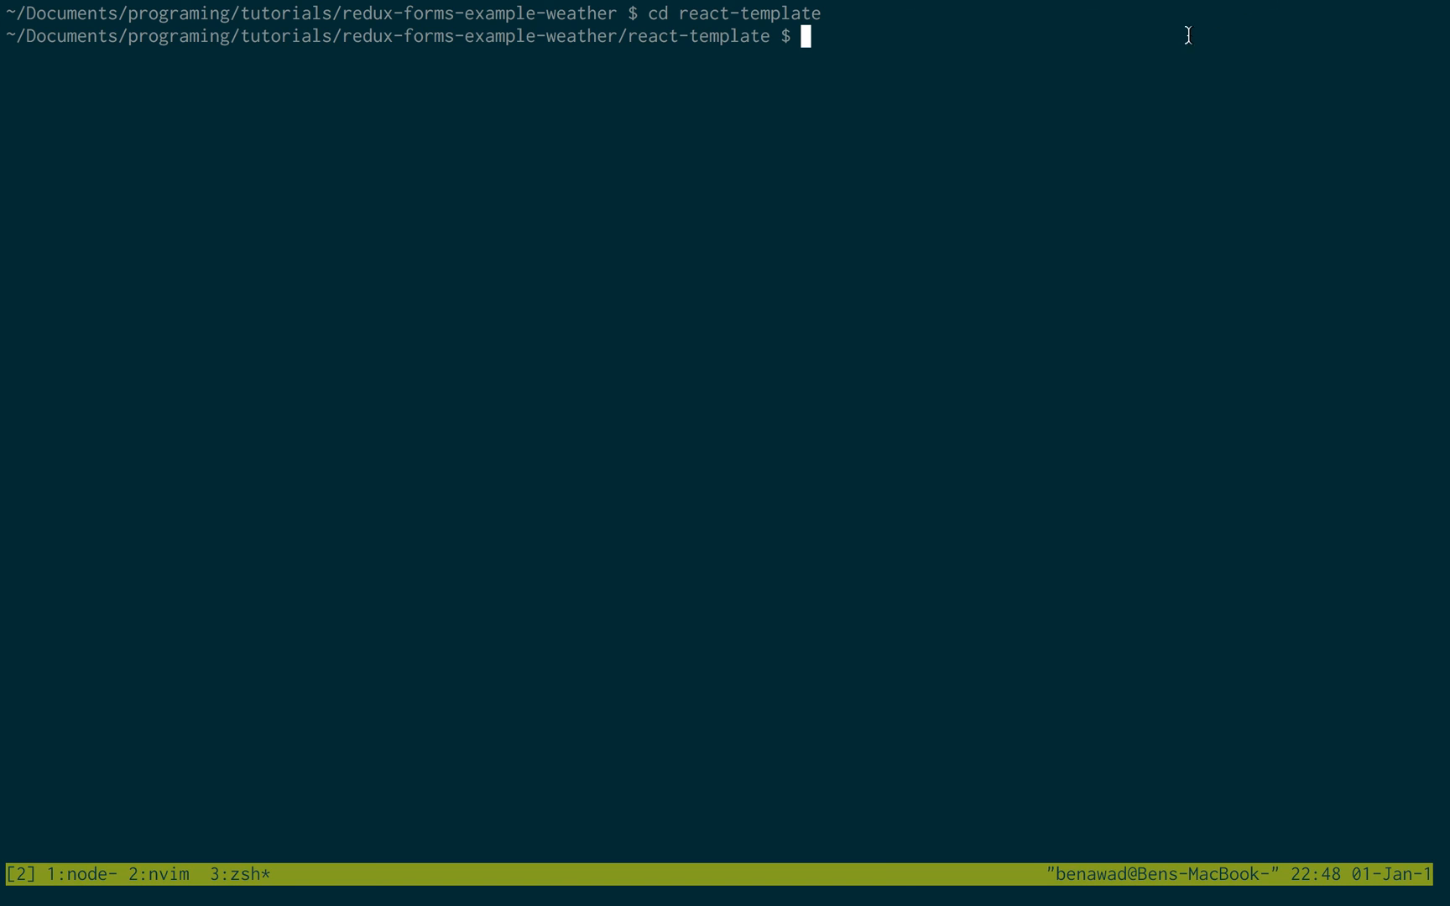